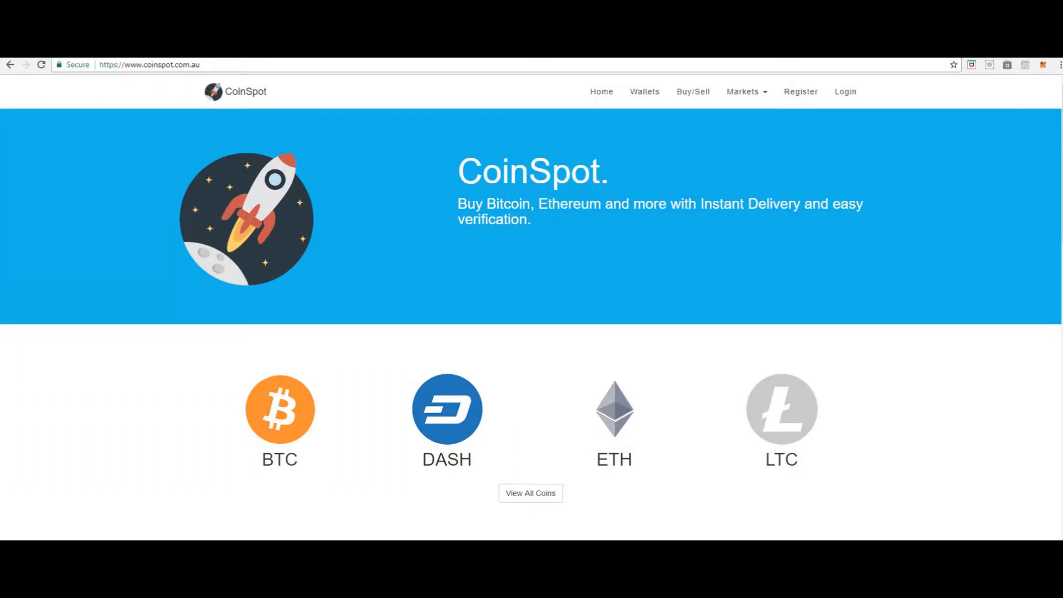
{"action": "mouse_move", "coordinate": [685, 413]}
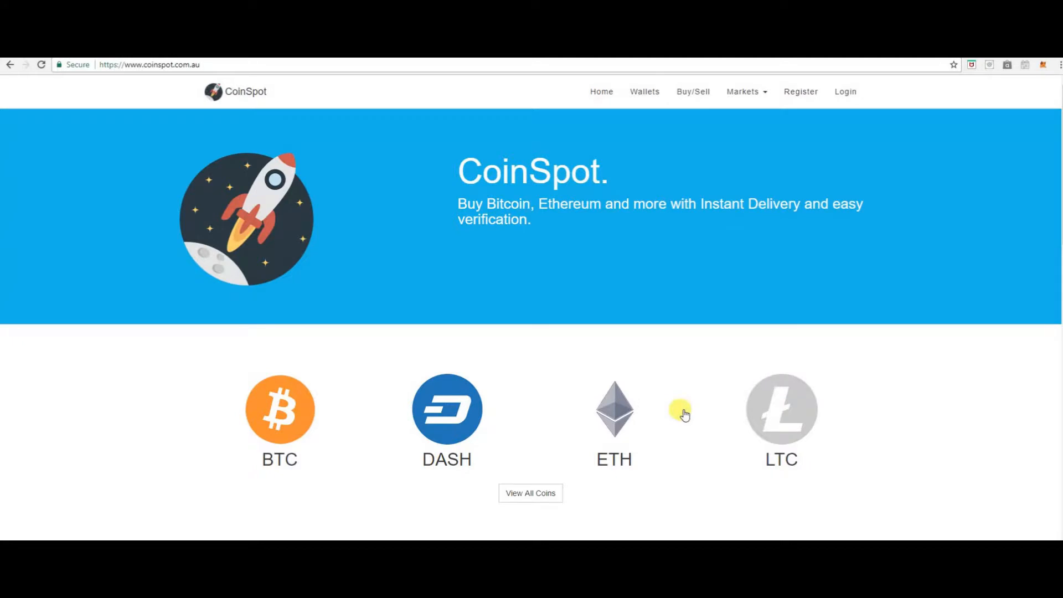
{"action": "mouse_move", "coordinate": [800, 92]}
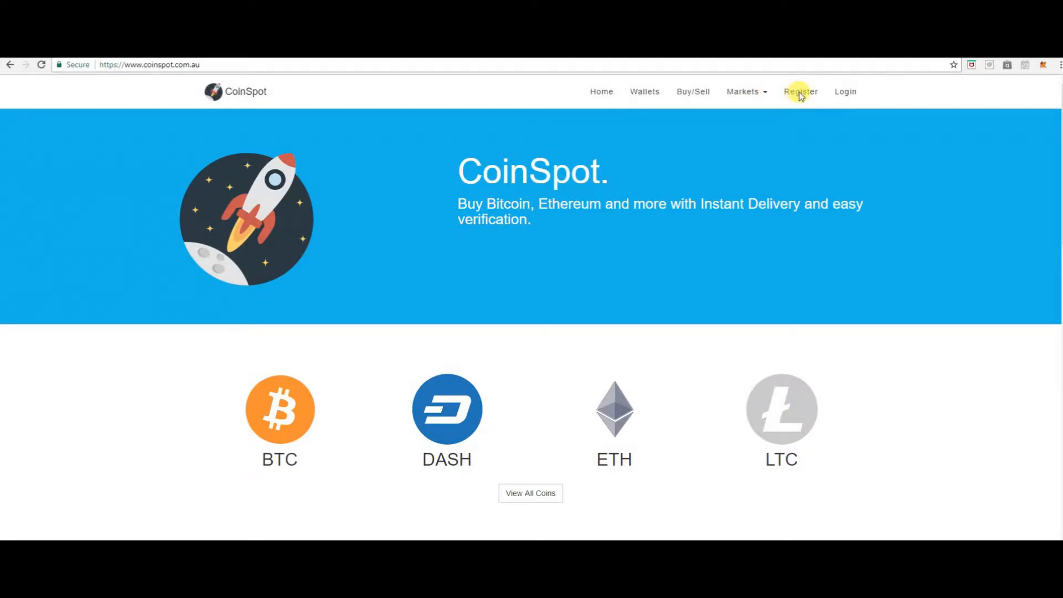
Step: Bring up the Create a CoinSpot Account form from the Register link
{"action": "left_click", "coordinate": [799, 92]}
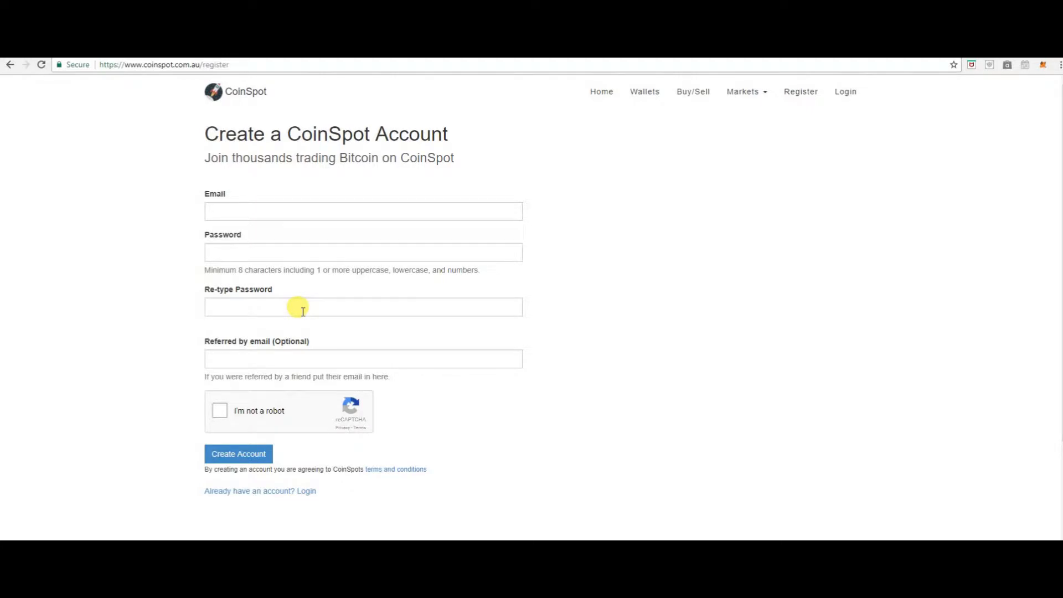
{"action": "mouse_move", "coordinate": [319, 335]}
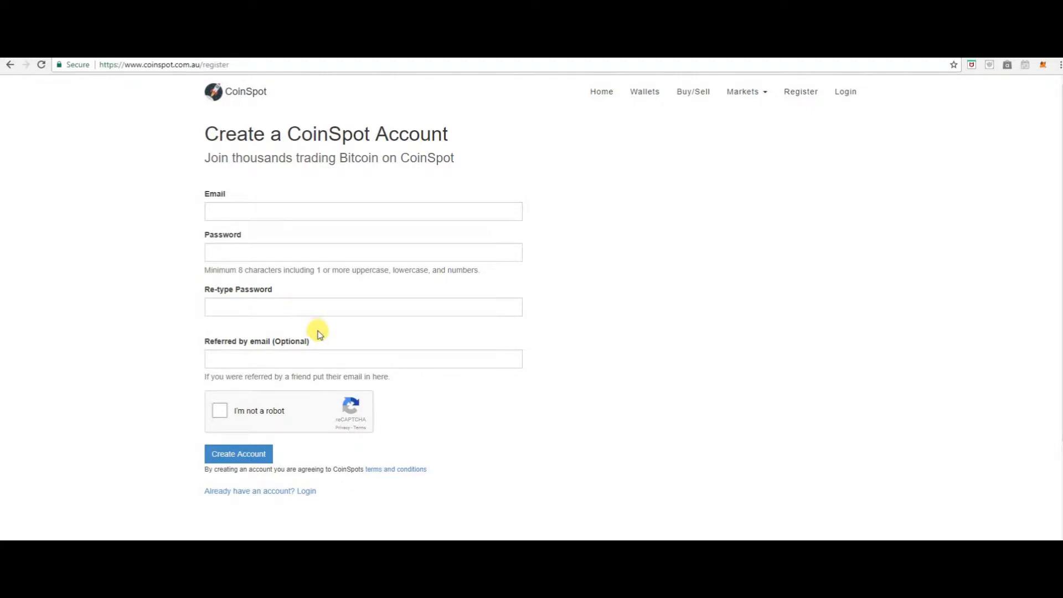
{"action": "mouse_move", "coordinate": [298, 361]}
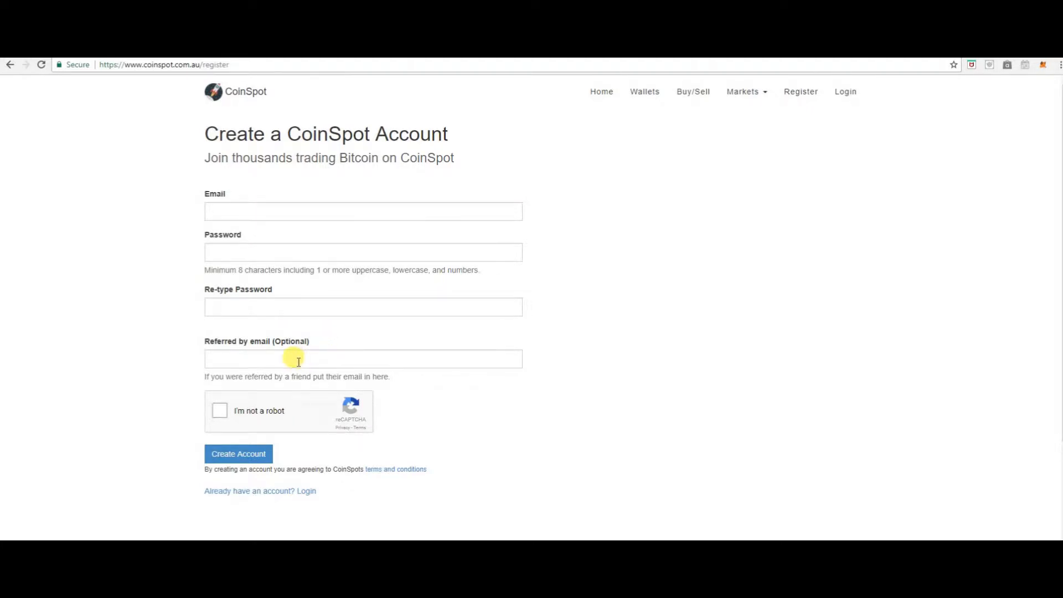
{"action": "mouse_move", "coordinate": [235, 359]}
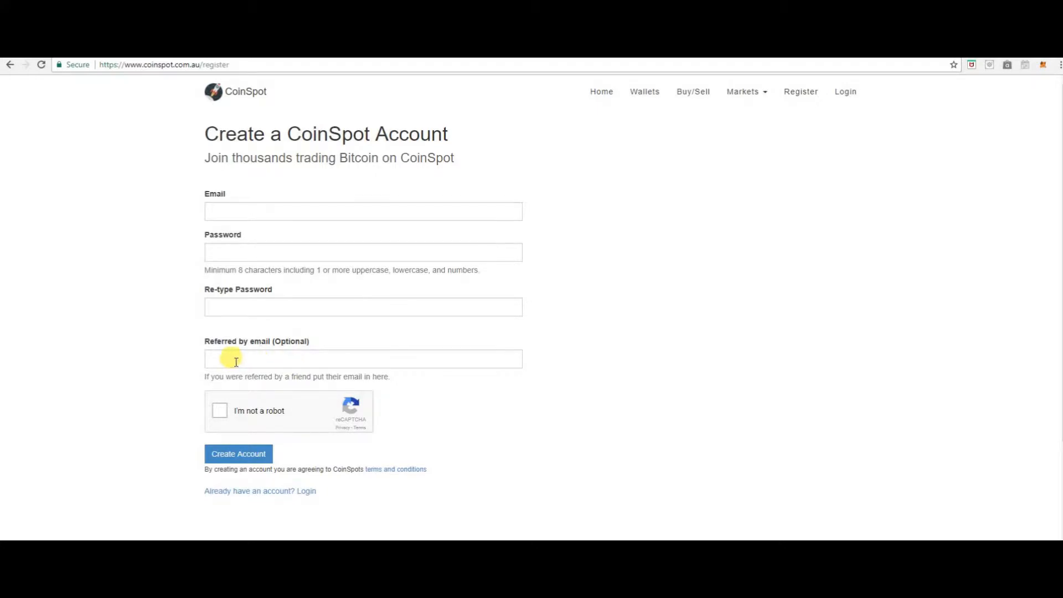
{"action": "mouse_move", "coordinate": [230, 413]}
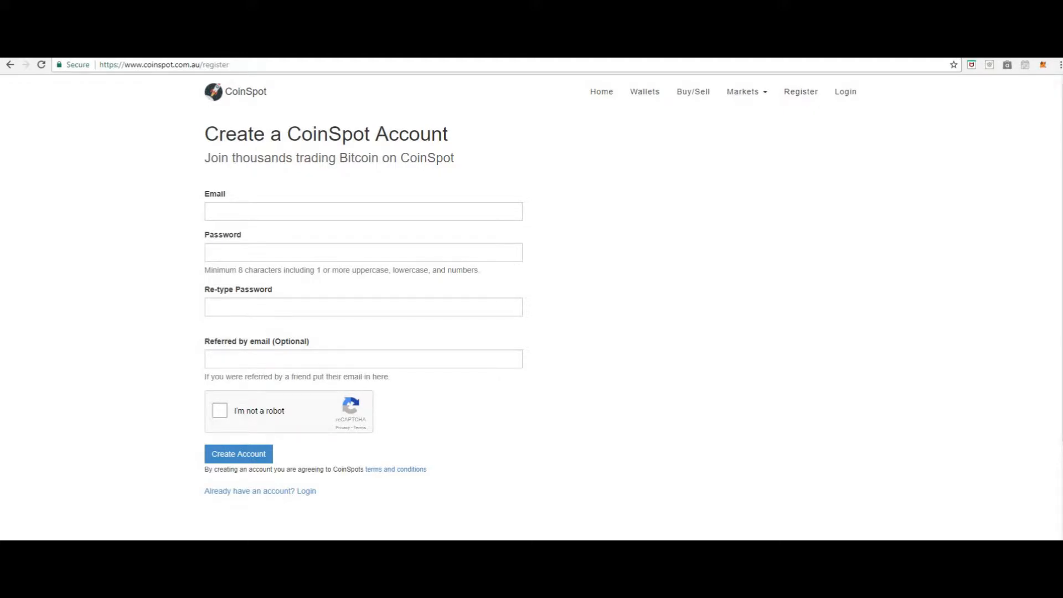
{"action": "left_click", "coordinate": [239, 454]}
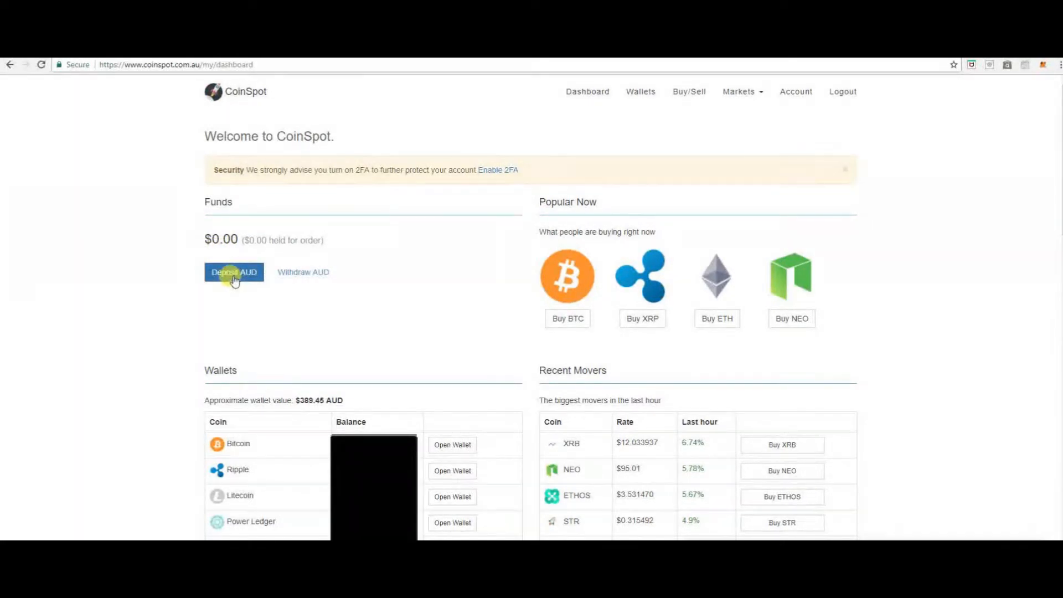
{"action": "mouse_move", "coordinate": [313, 284]}
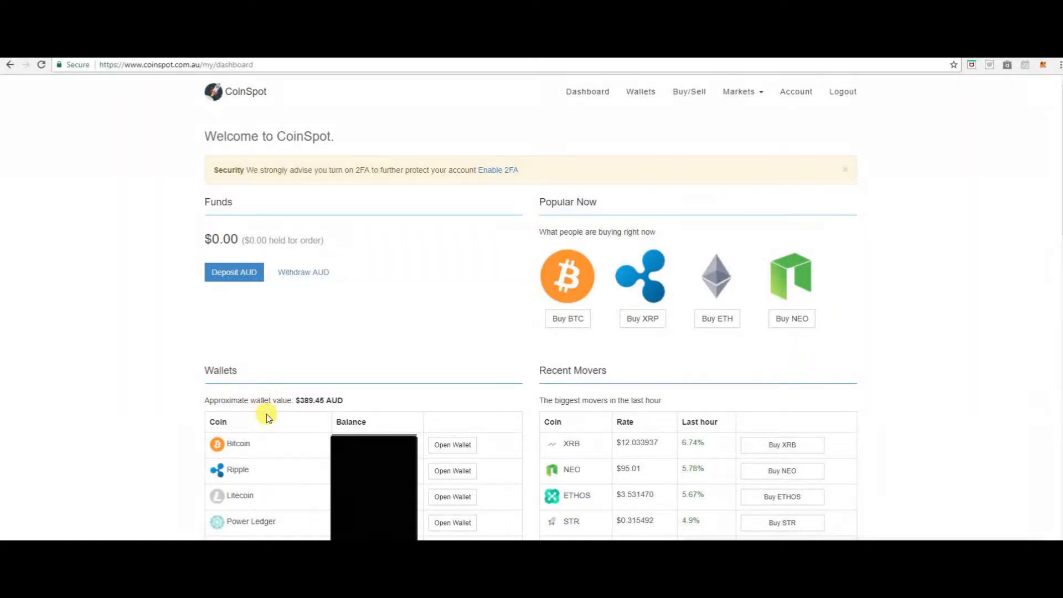
{"action": "mouse_move", "coordinate": [585, 387]}
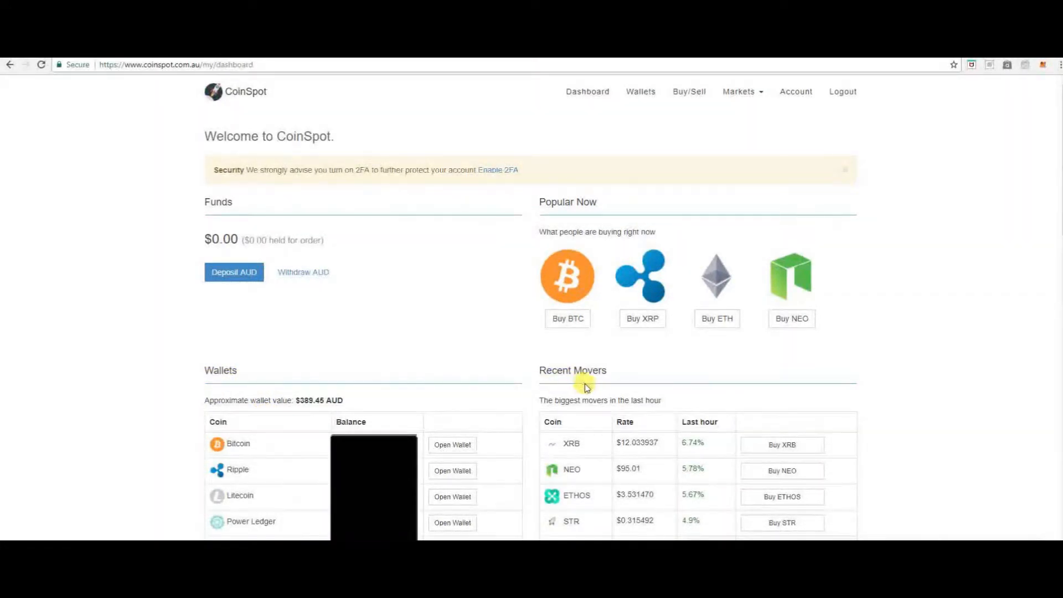
{"action": "mouse_move", "coordinate": [533, 227]}
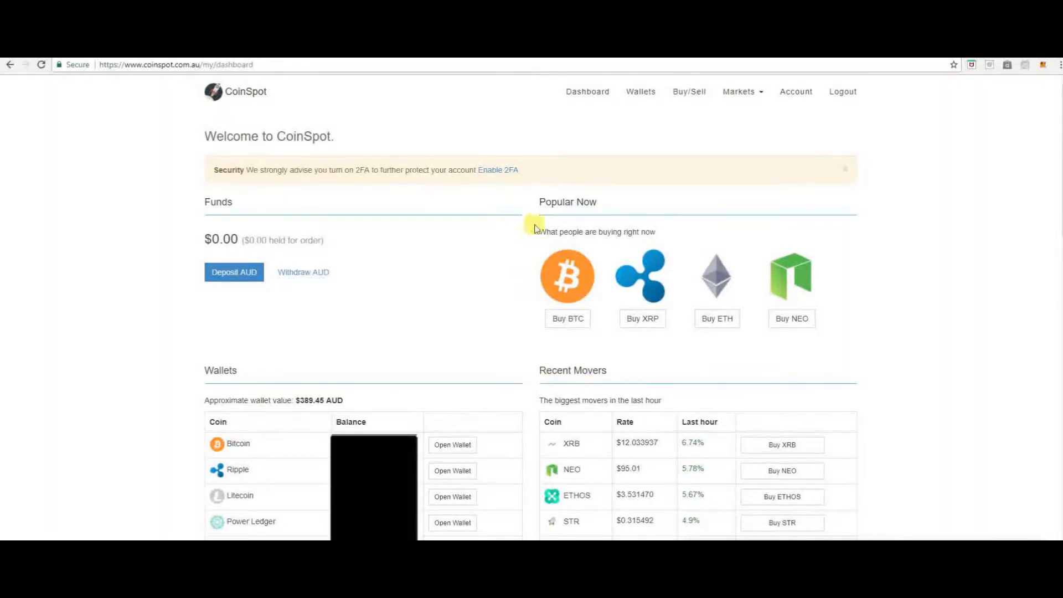
{"action": "mouse_move", "coordinate": [590, 216]}
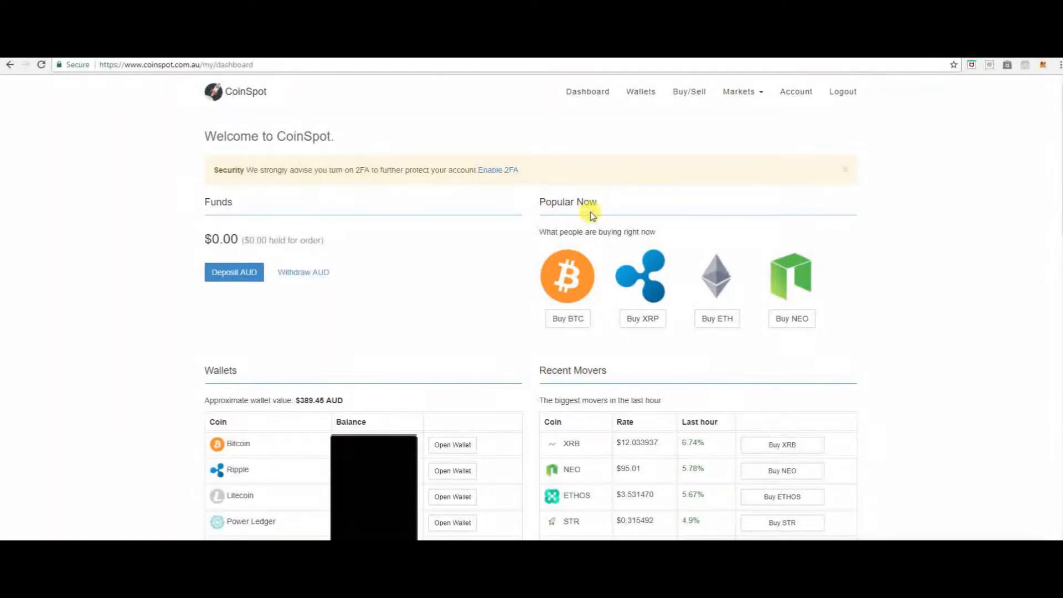
{"action": "mouse_move", "coordinate": [560, 533]}
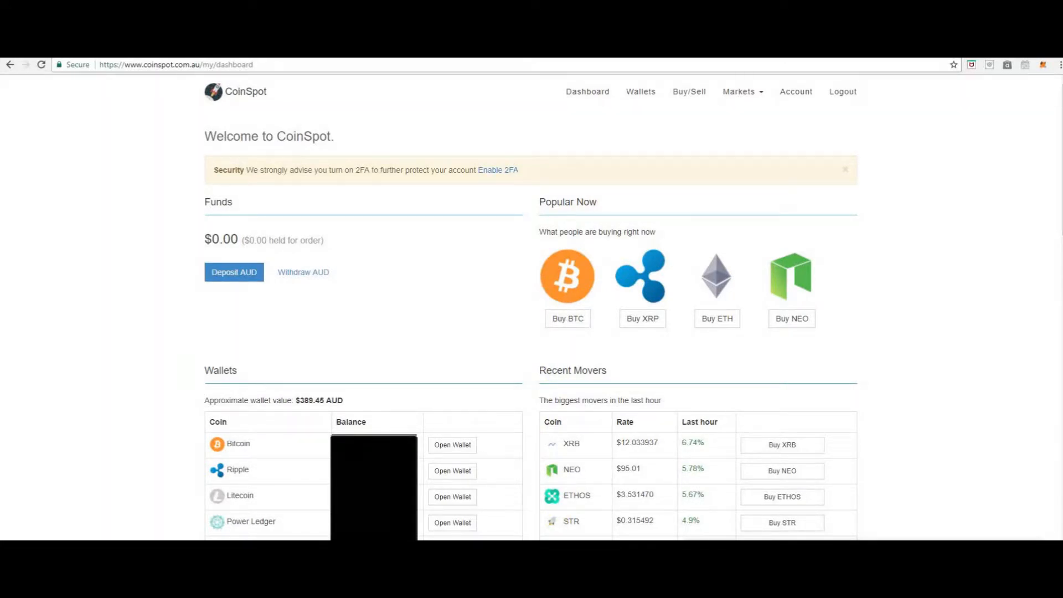
{"action": "scroll", "scroll_direction": "down", "scroll_amount": 3}
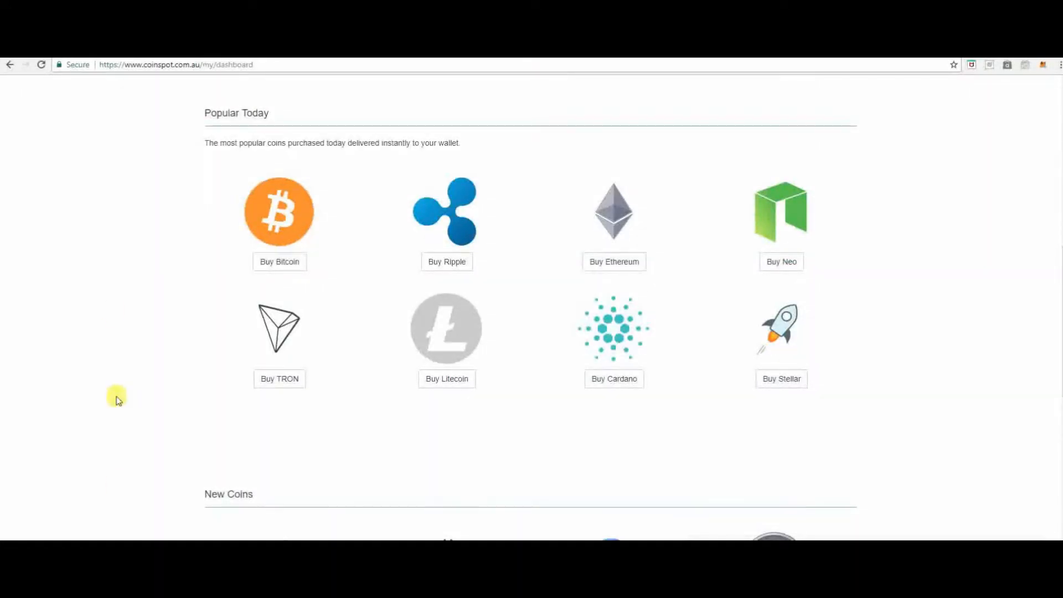
{"action": "mouse_move", "coordinate": [261, 126]}
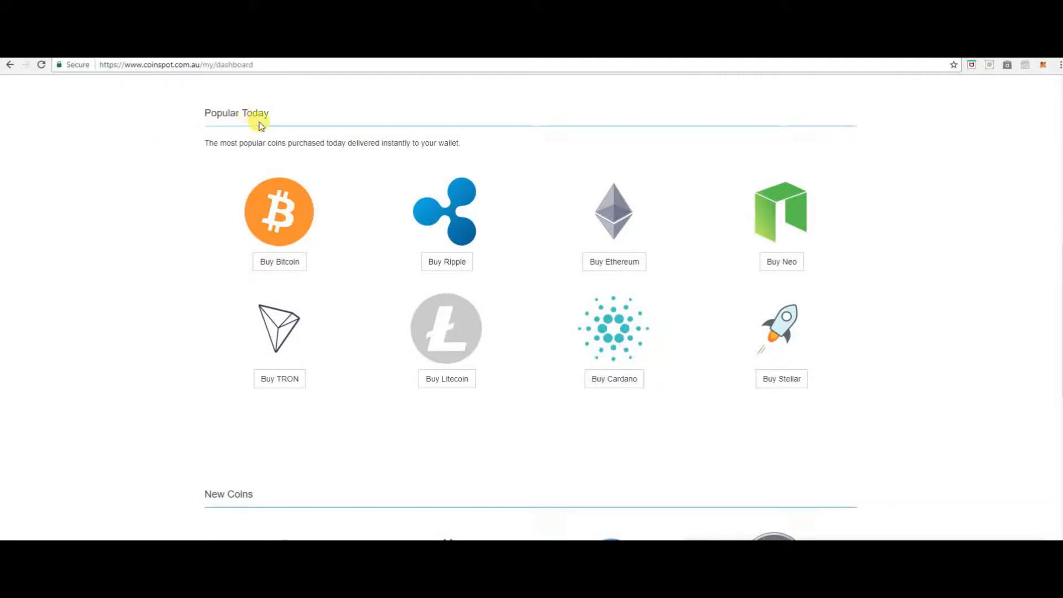
{"action": "mouse_move", "coordinate": [194, 456]}
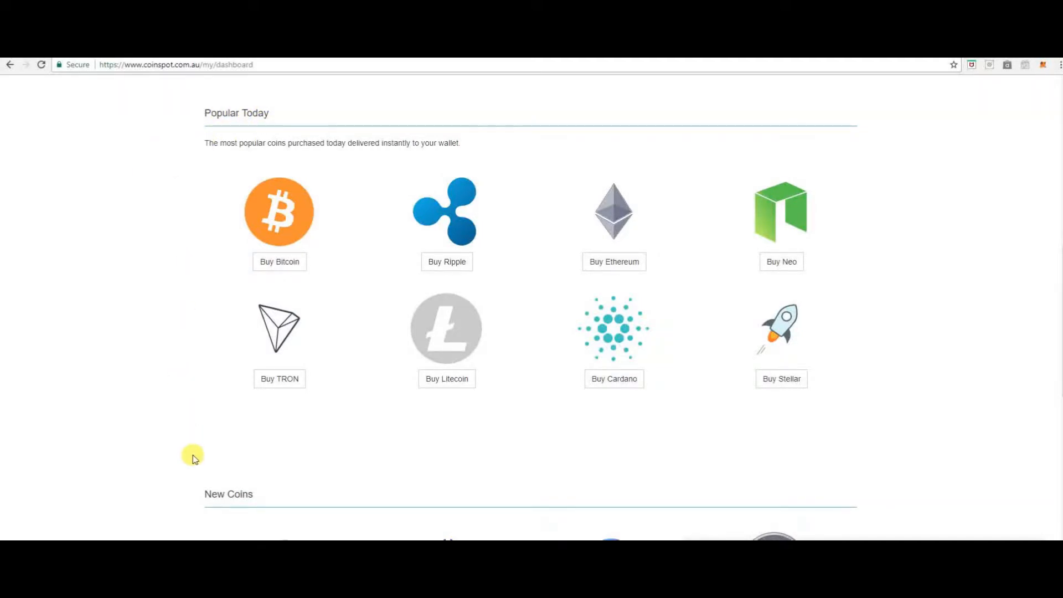
{"action": "scroll", "scroll_direction": "down", "scroll_amount": 3}
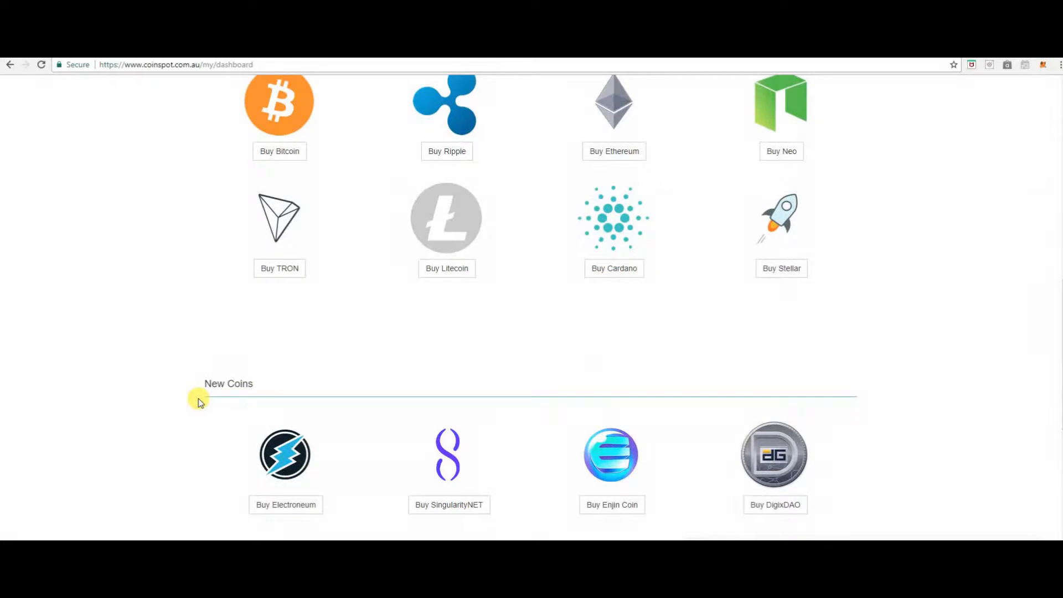
{"action": "scroll", "scroll_direction": "down", "scroll_amount": 3}
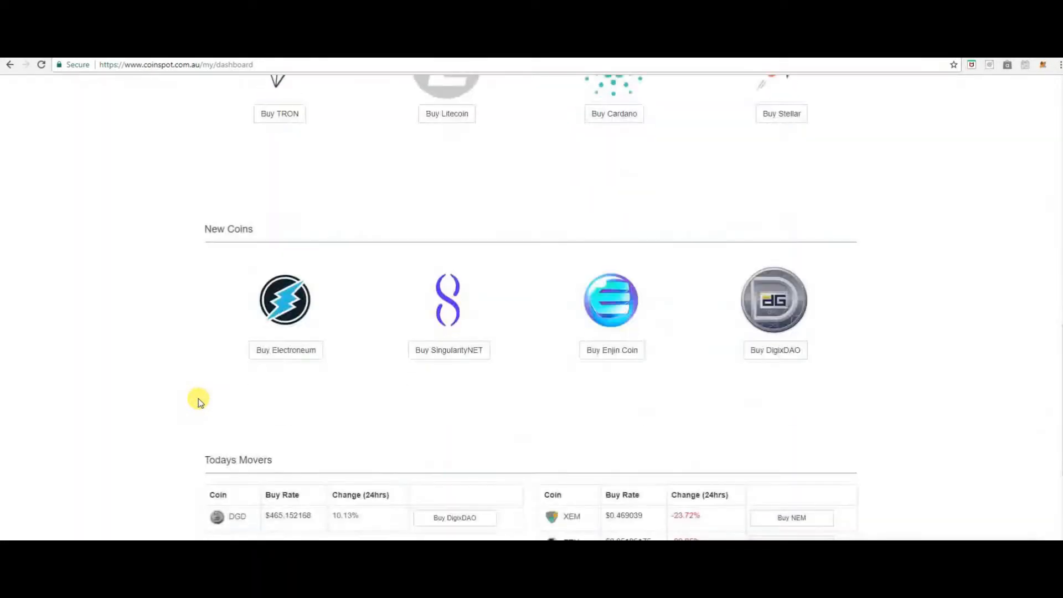
{"action": "scroll", "scroll_direction": "down", "scroll_amount": 3}
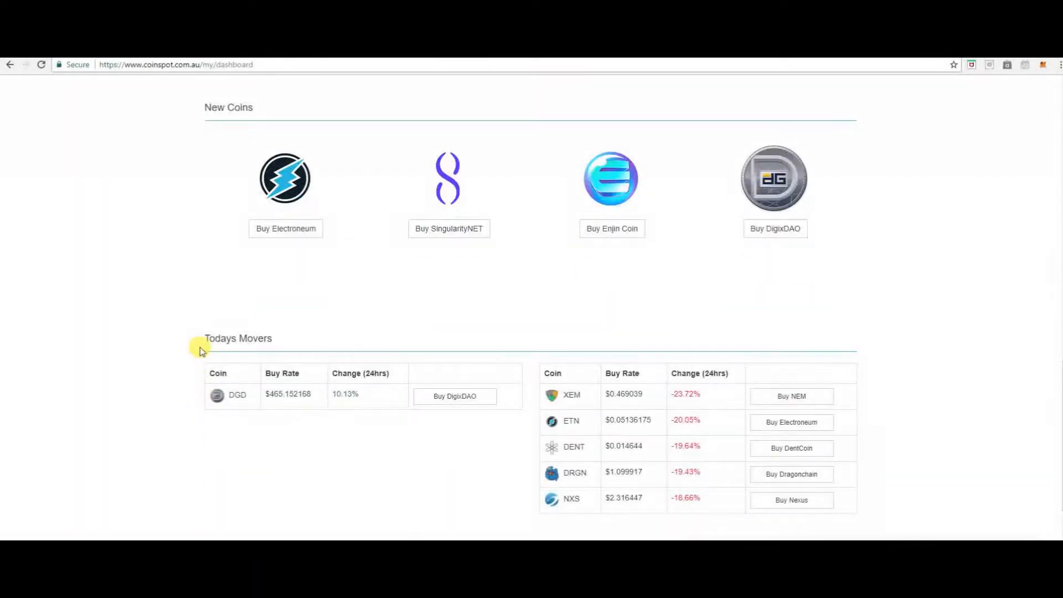
{"action": "mouse_move", "coordinate": [205, 433]}
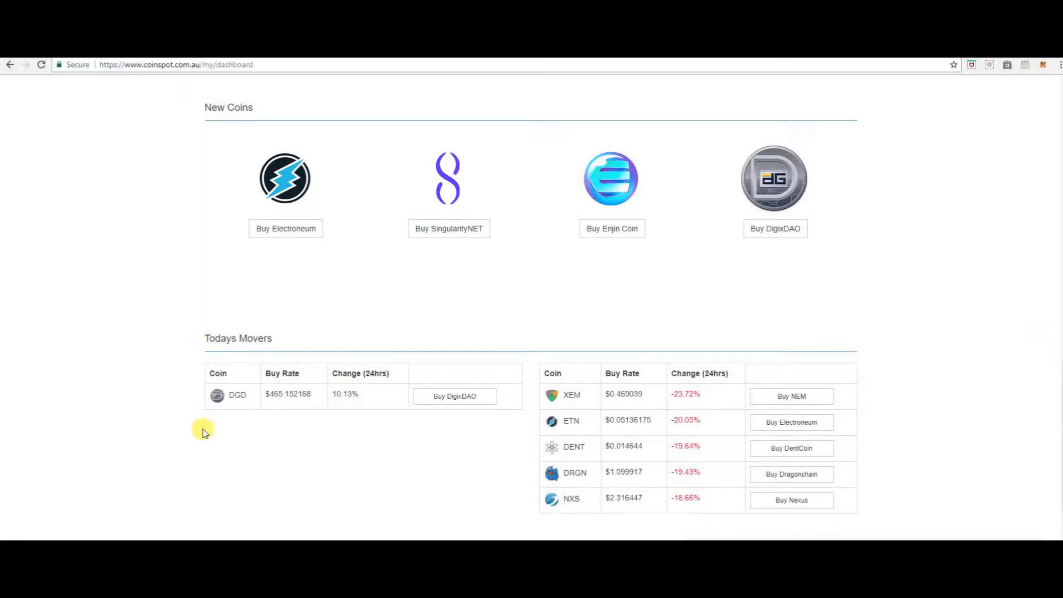
{"action": "mouse_move", "coordinate": [546, 397]}
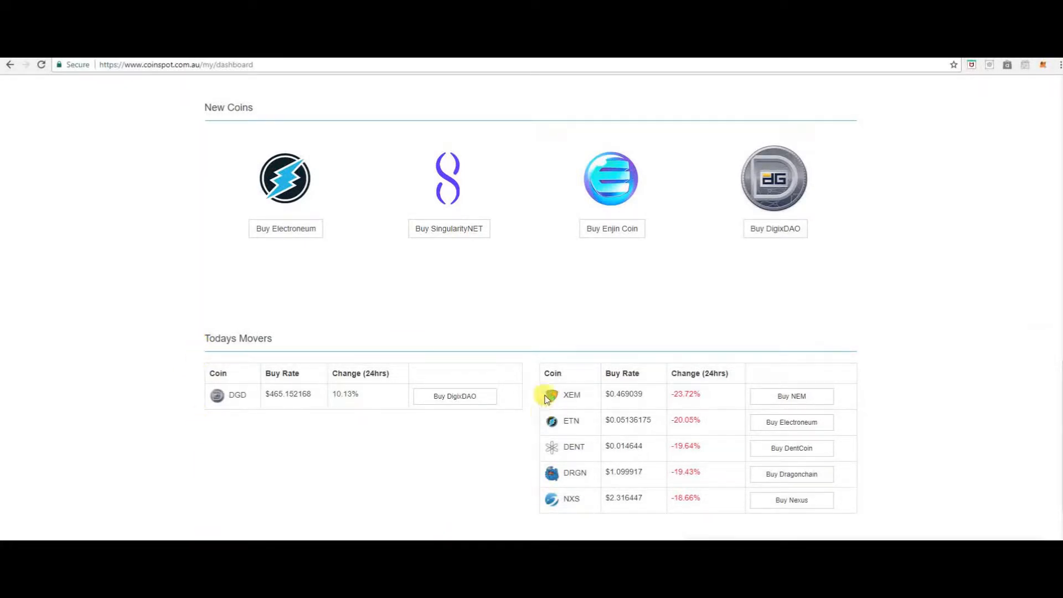
{"action": "mouse_move", "coordinate": [664, 381]}
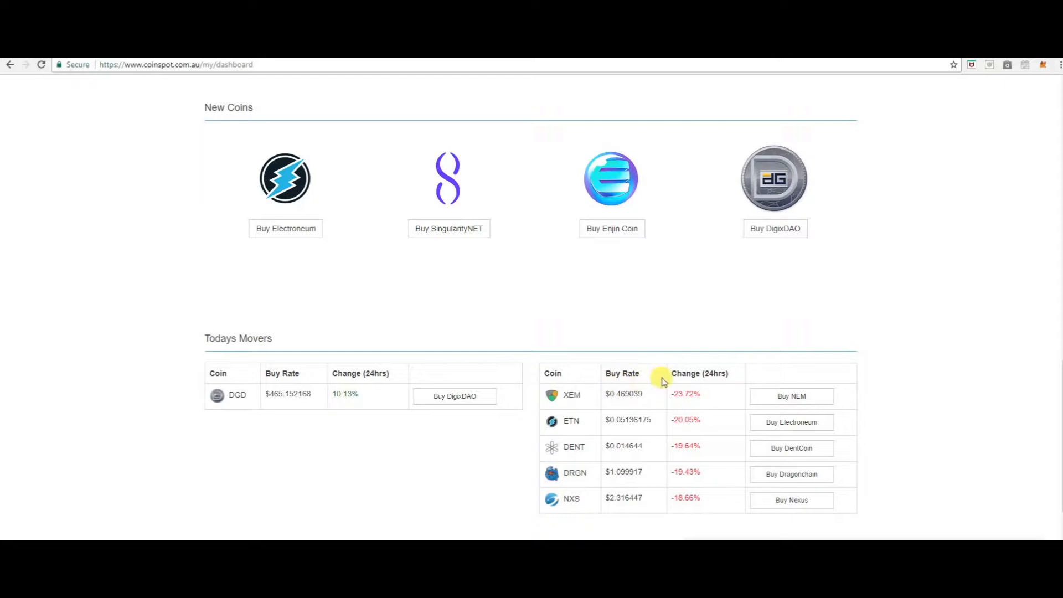
{"action": "mouse_move", "coordinate": [670, 446]}
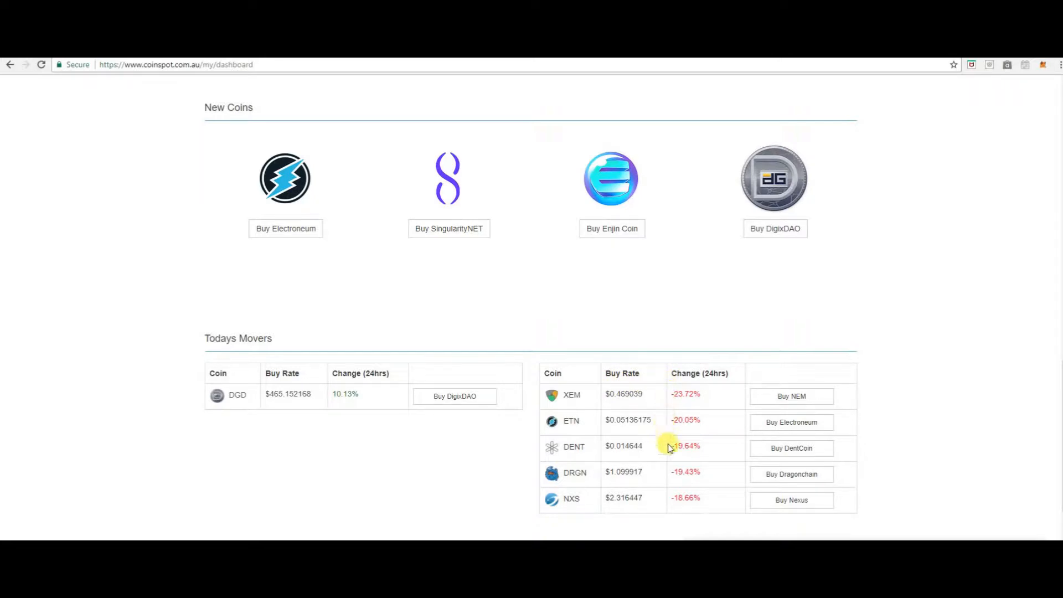
{"action": "mouse_move", "coordinate": [672, 497]}
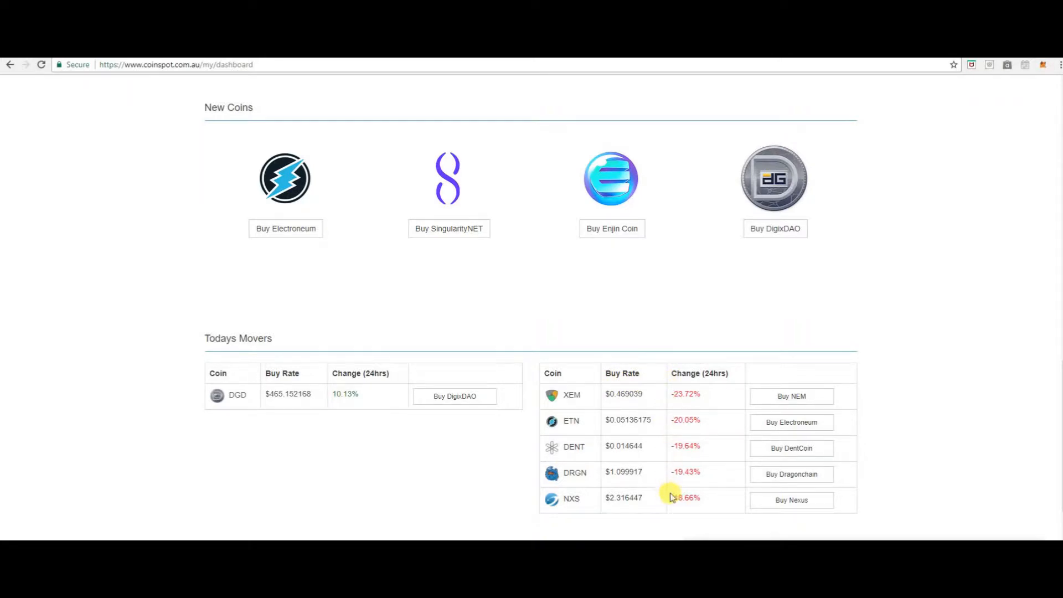
{"action": "scroll", "scroll_direction": "down", "scroll_amount": 3}
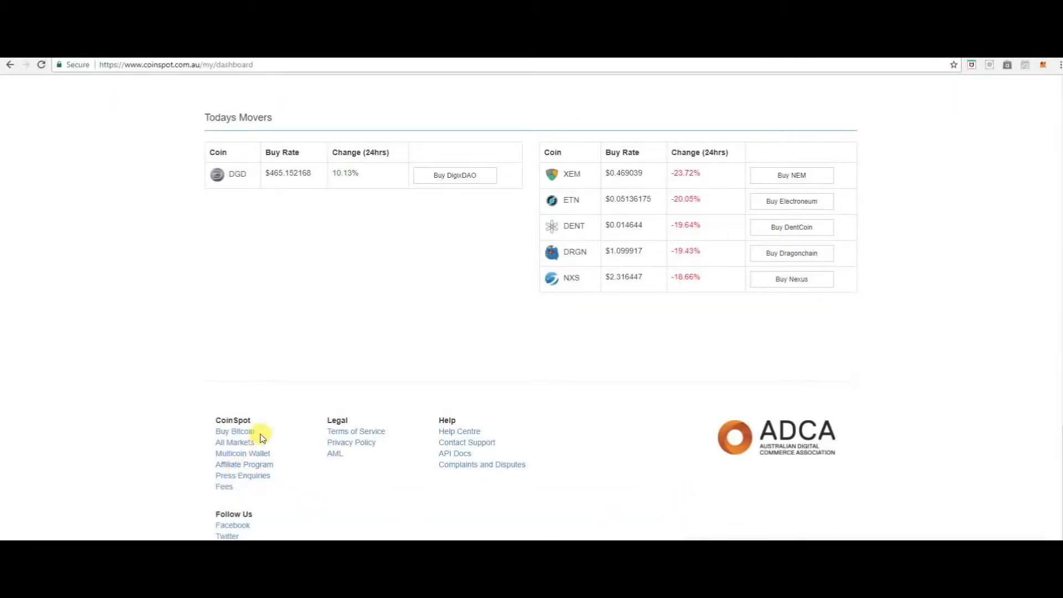
{"action": "mouse_move", "coordinate": [271, 434]}
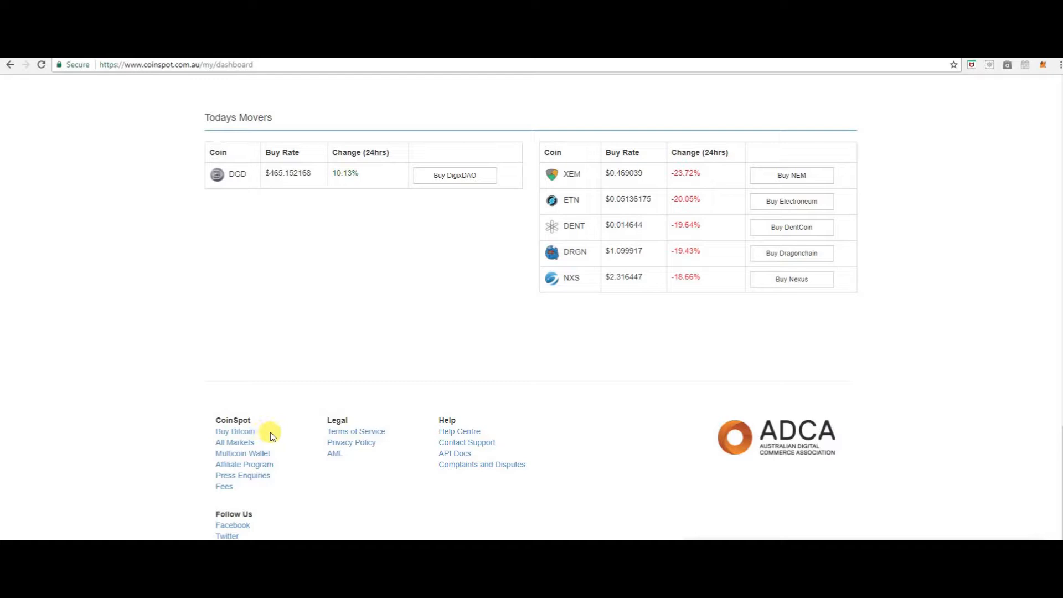
{"action": "mouse_move", "coordinate": [290, 458]}
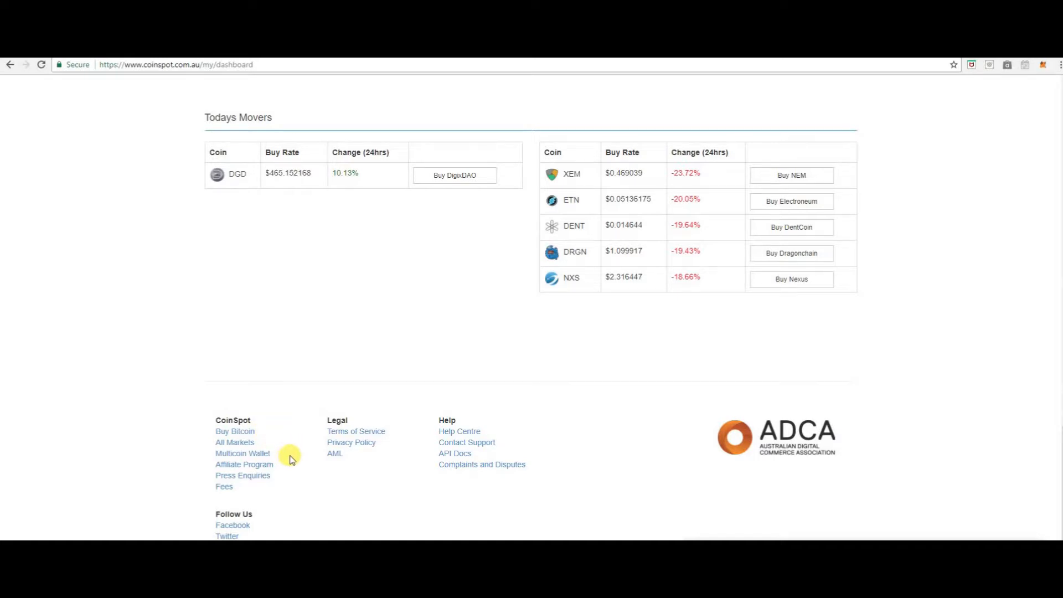
{"action": "mouse_move", "coordinate": [281, 468]}
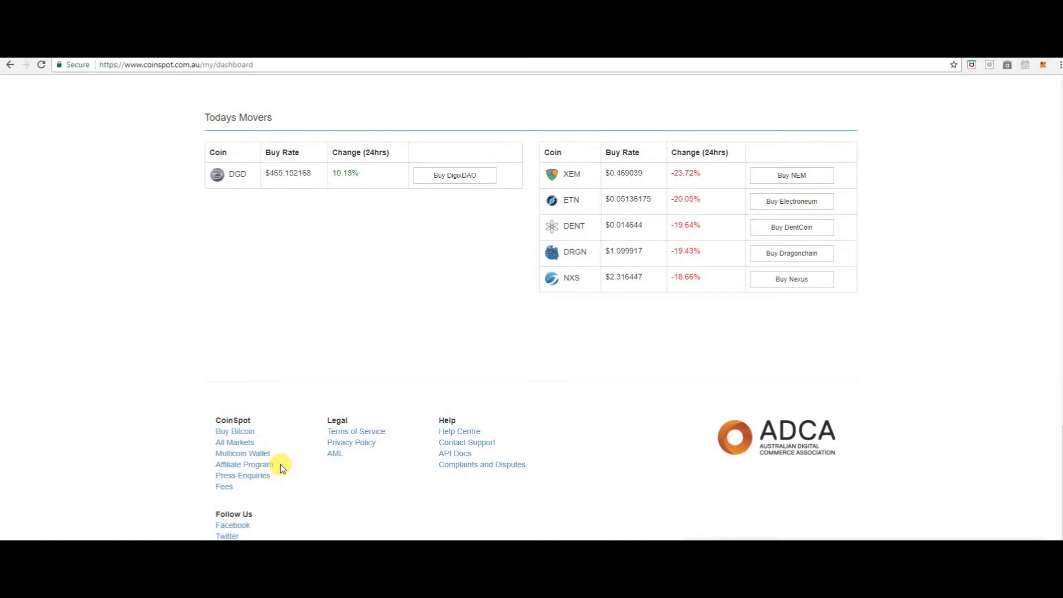
{"action": "mouse_move", "coordinate": [296, 480]}
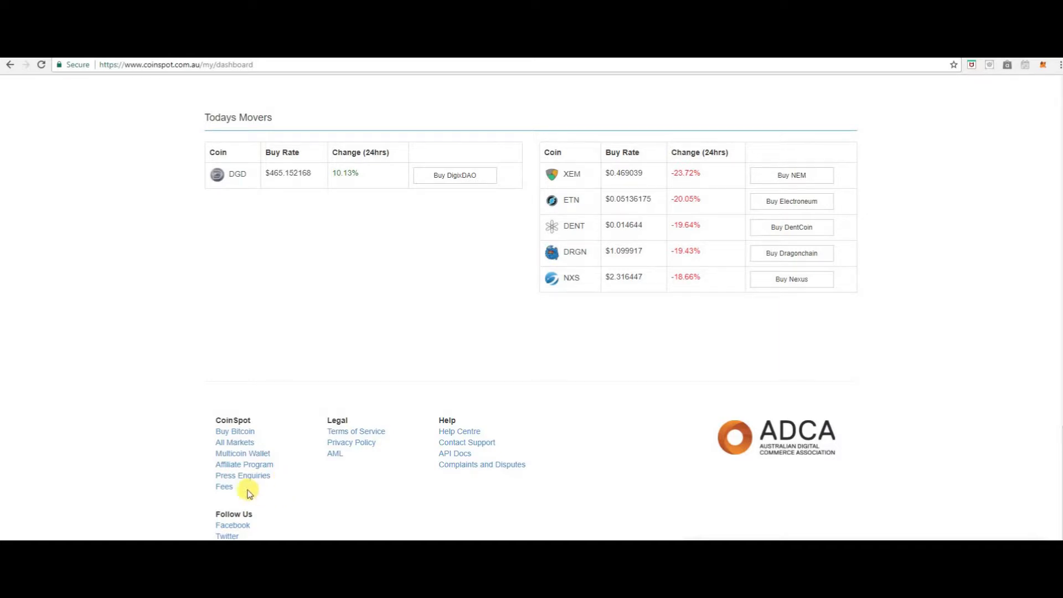
{"action": "mouse_move", "coordinate": [262, 519]}
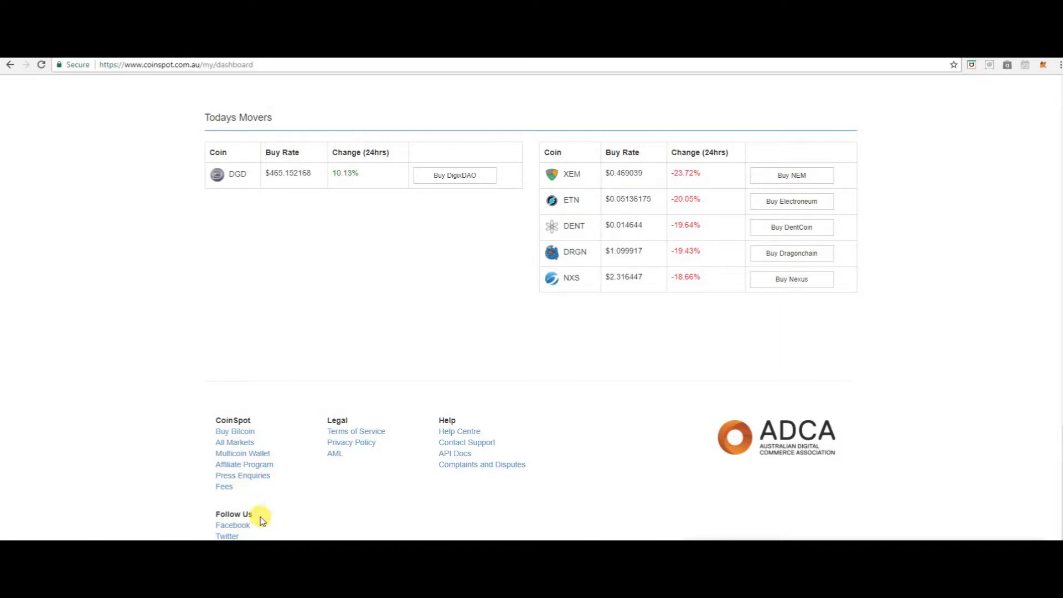
{"action": "mouse_move", "coordinate": [326, 530]}
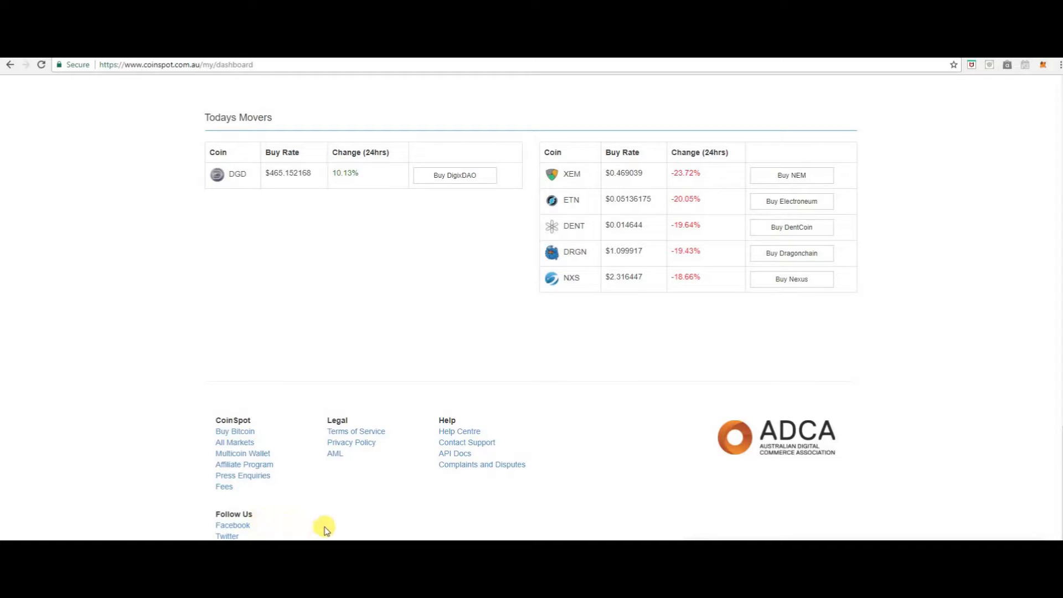
{"action": "mouse_move", "coordinate": [403, 433]}
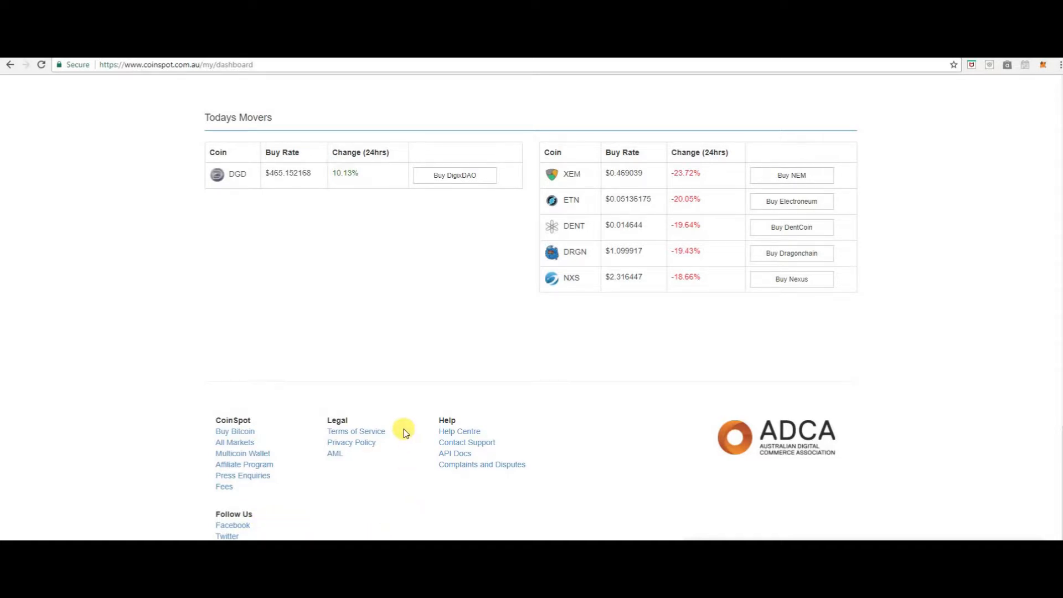
{"action": "mouse_move", "coordinate": [458, 431]}
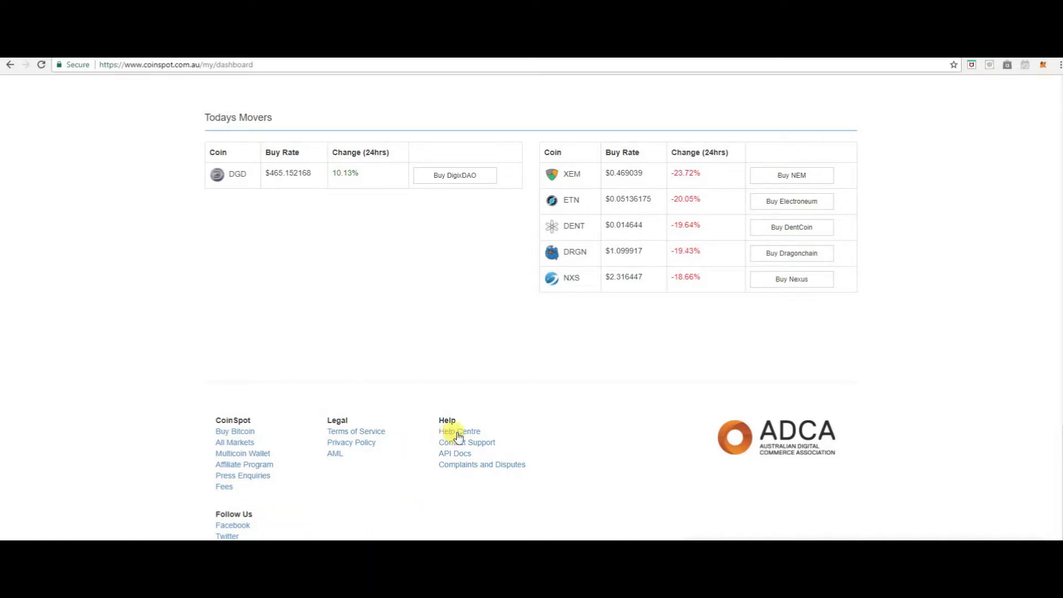
{"action": "mouse_move", "coordinate": [499, 433]}
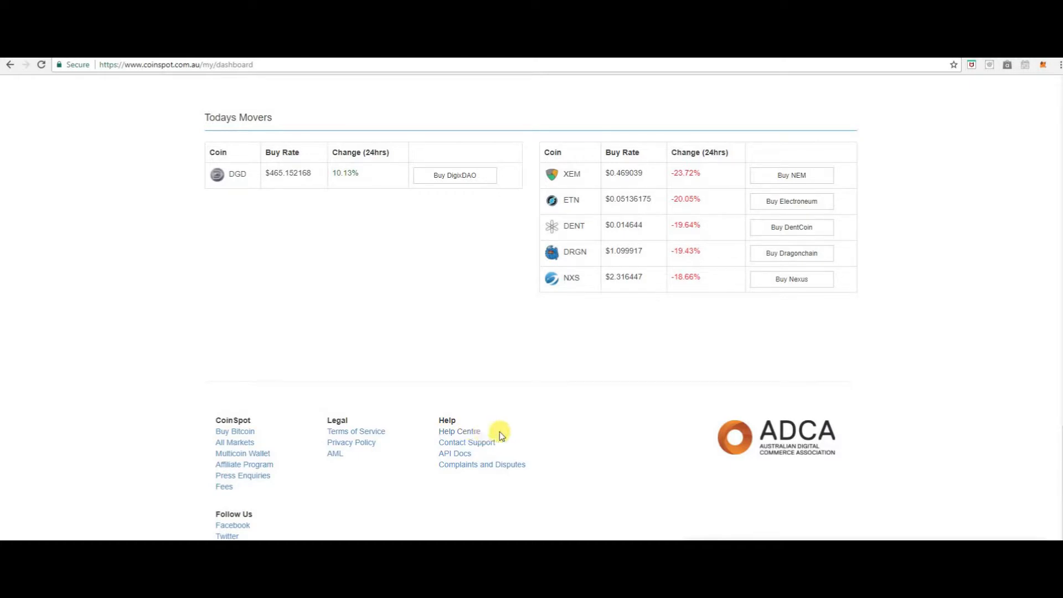
{"action": "mouse_move", "coordinate": [490, 456]}
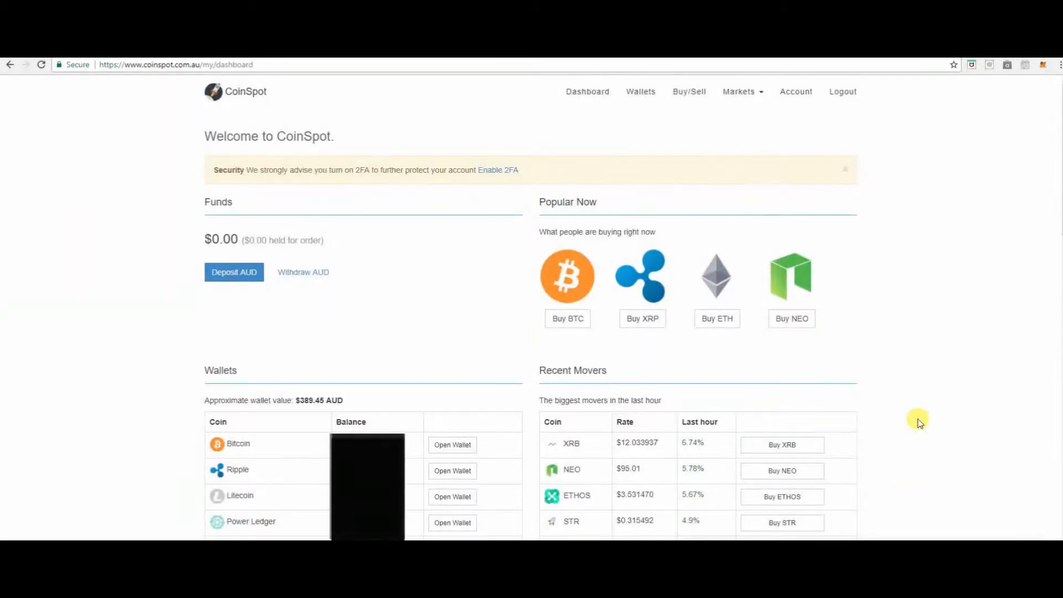
{"action": "mouse_move", "coordinate": [621, 99]}
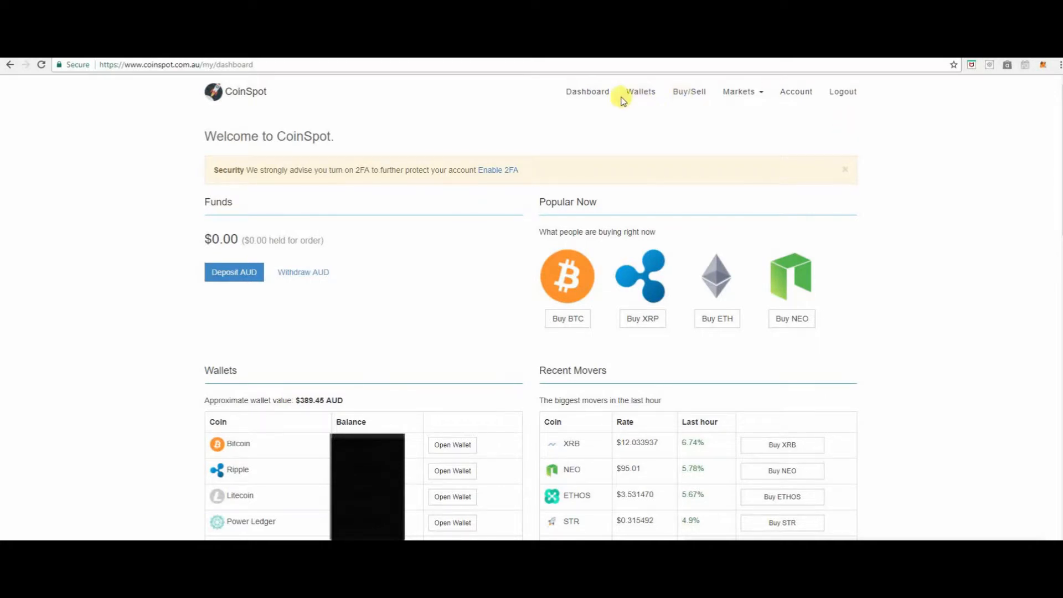
{"action": "mouse_move", "coordinate": [587, 92]}
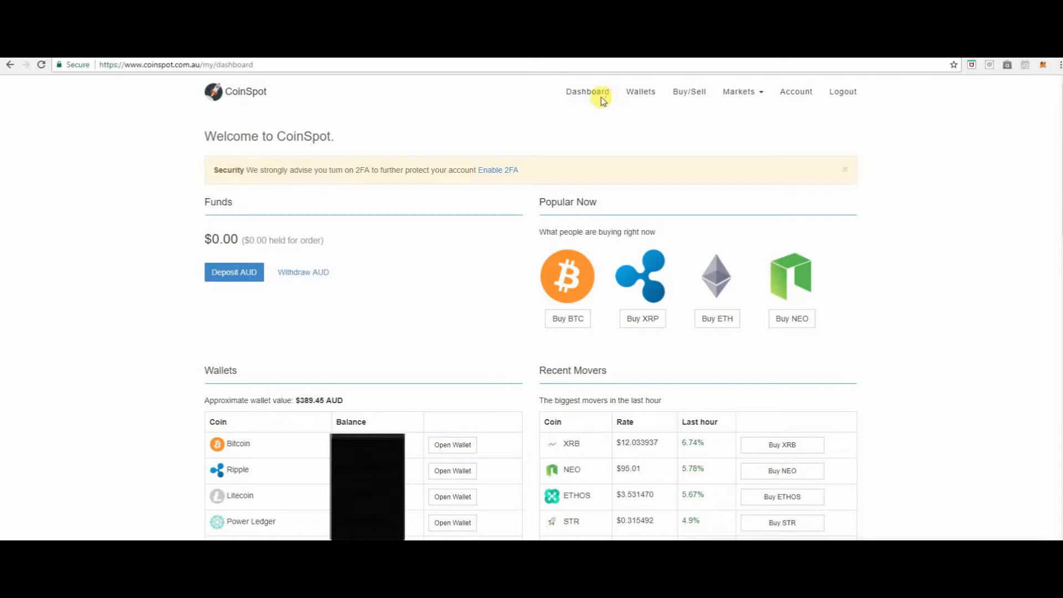
{"action": "mouse_move", "coordinate": [640, 91]}
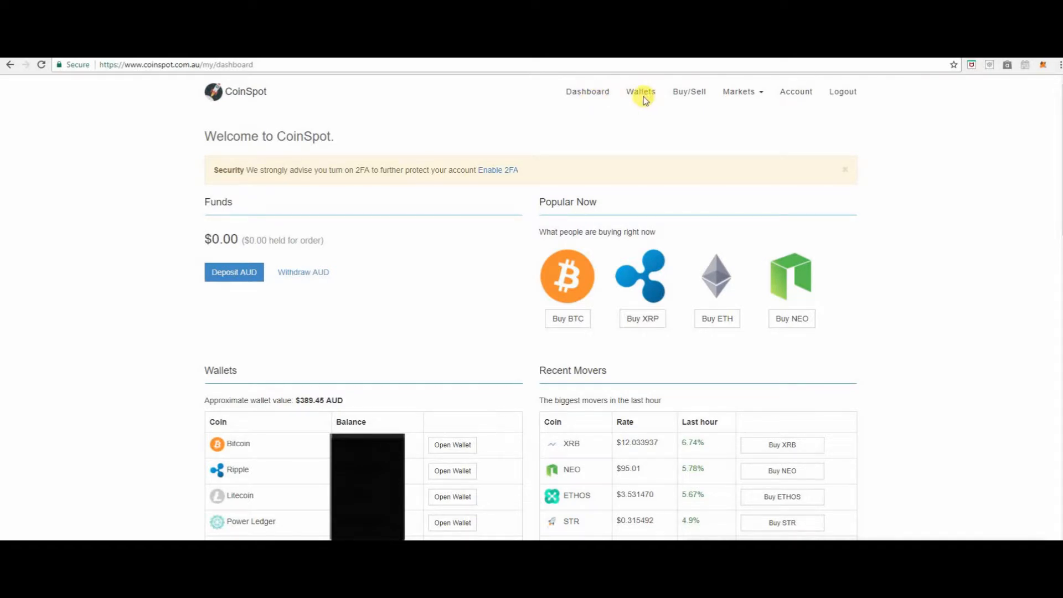
{"action": "mouse_move", "coordinate": [1058, 498]}
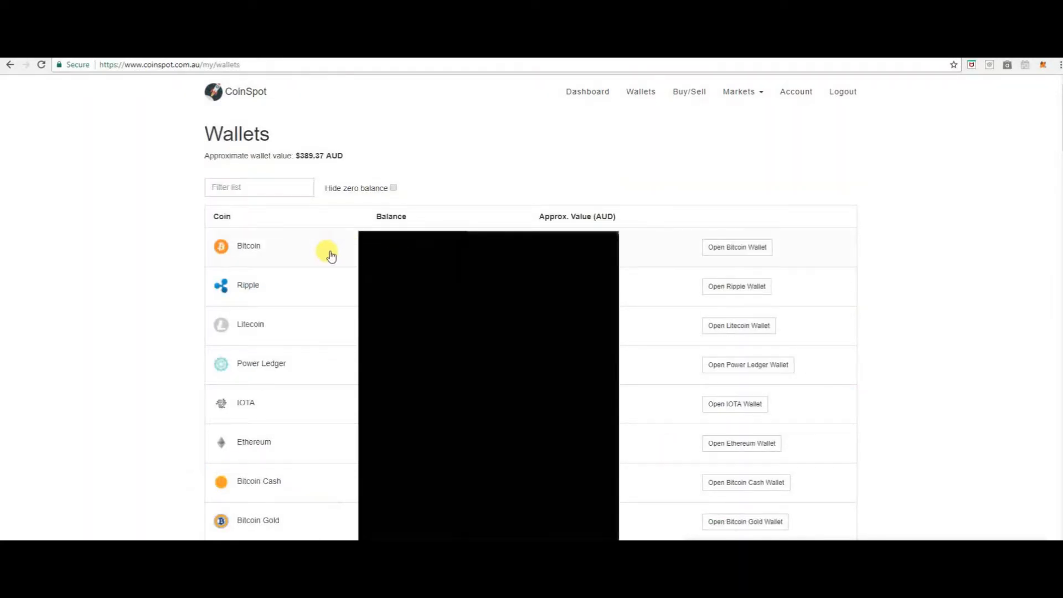
{"action": "mouse_move", "coordinate": [318, 443]}
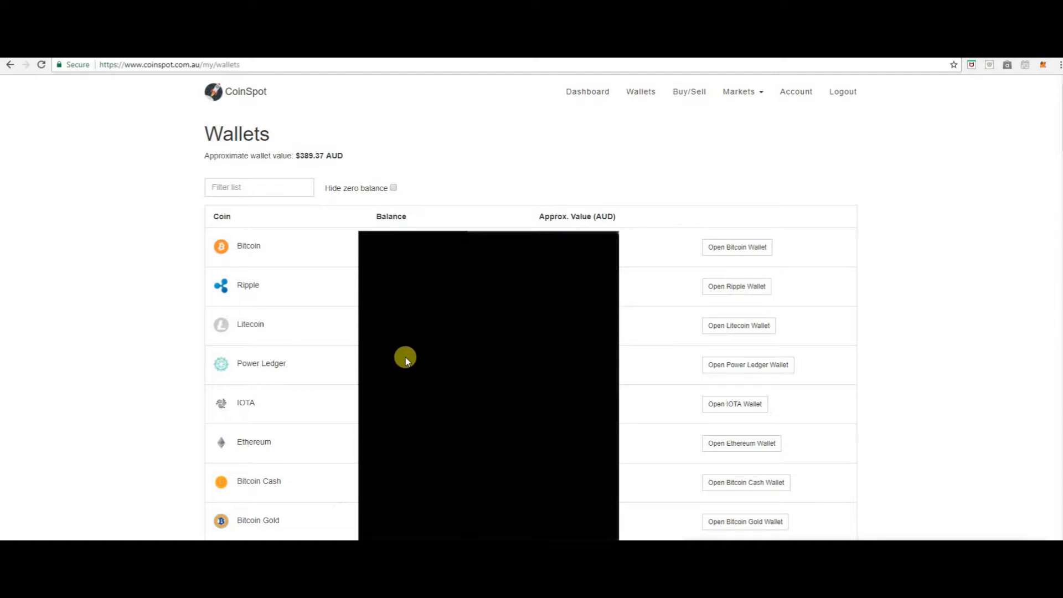
{"action": "mouse_move", "coordinate": [442, 256]}
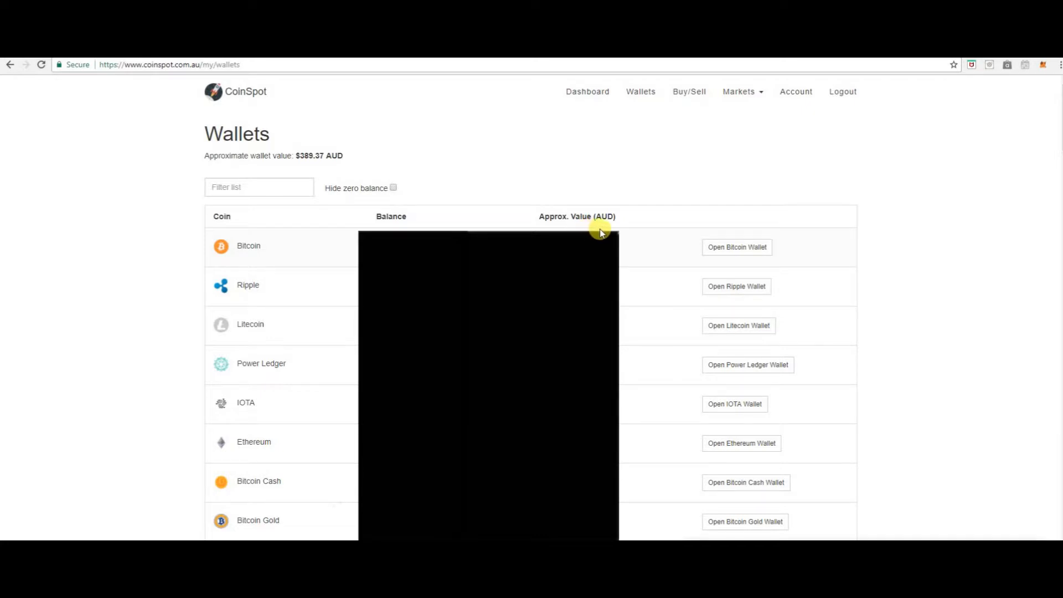
{"action": "mouse_move", "coordinate": [587, 235]}
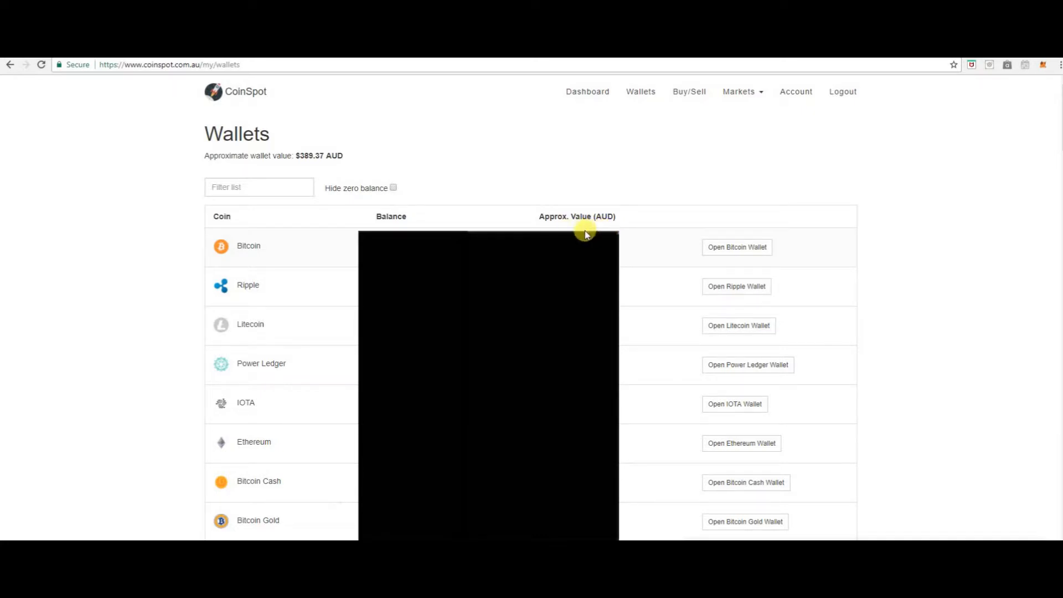
{"action": "mouse_move", "coordinate": [617, 244]}
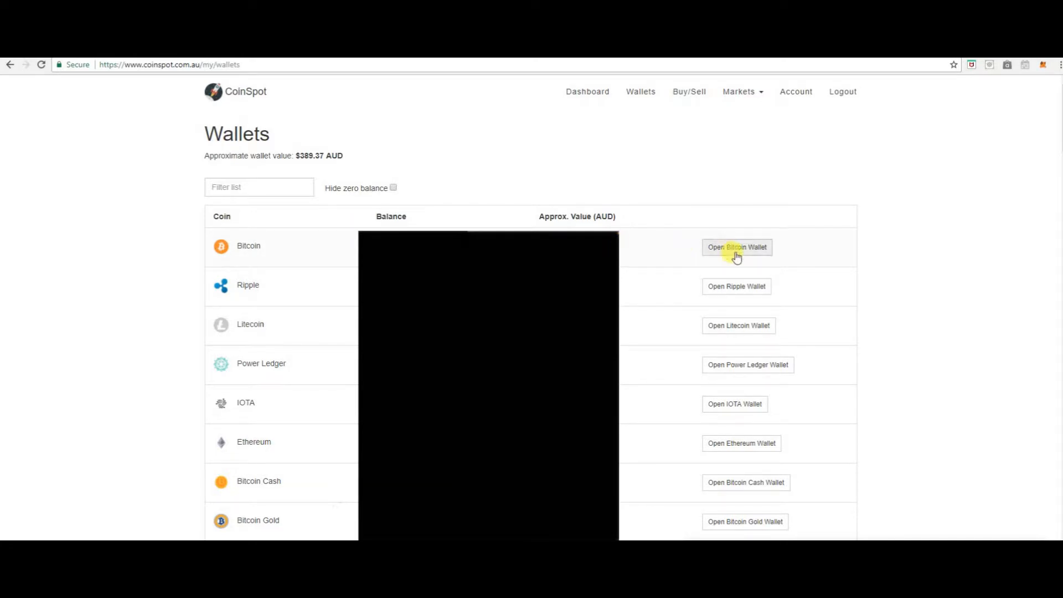
{"action": "mouse_move", "coordinate": [782, 334]}
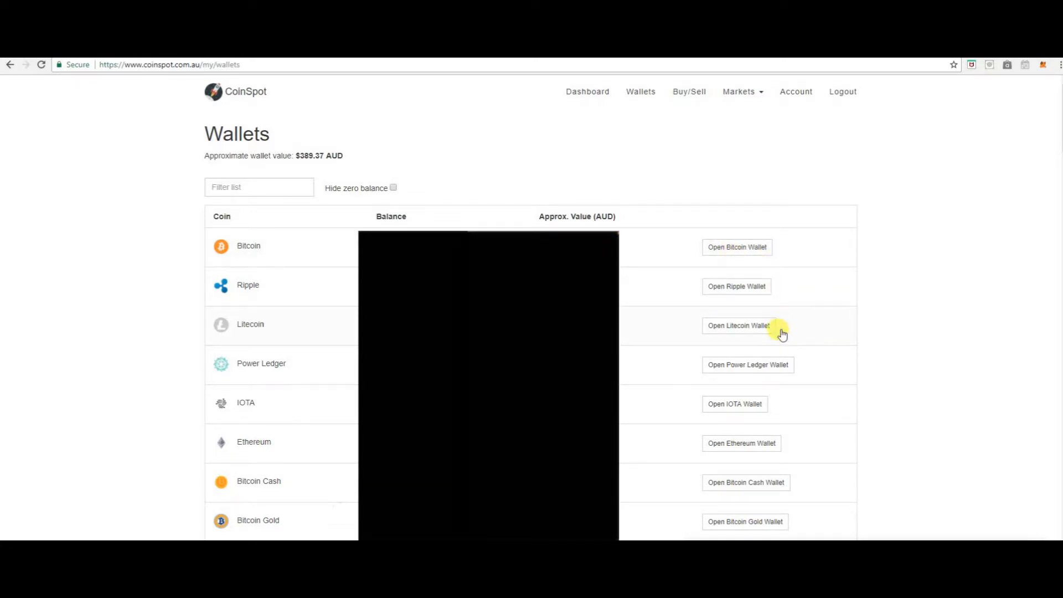
{"action": "mouse_move", "coordinate": [782, 334]}
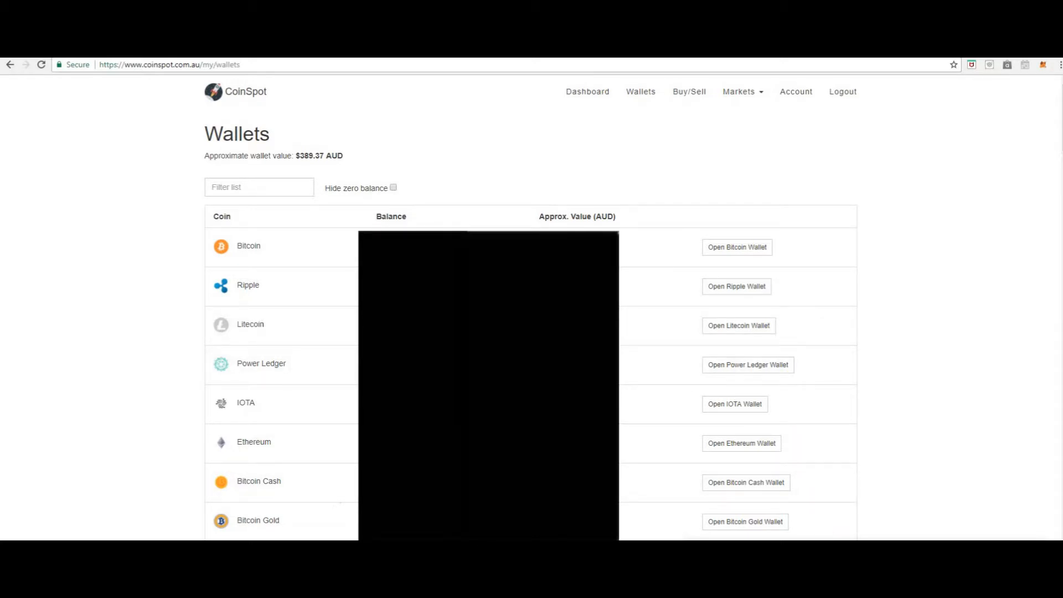
{"action": "mouse_move", "coordinate": [741, 265]}
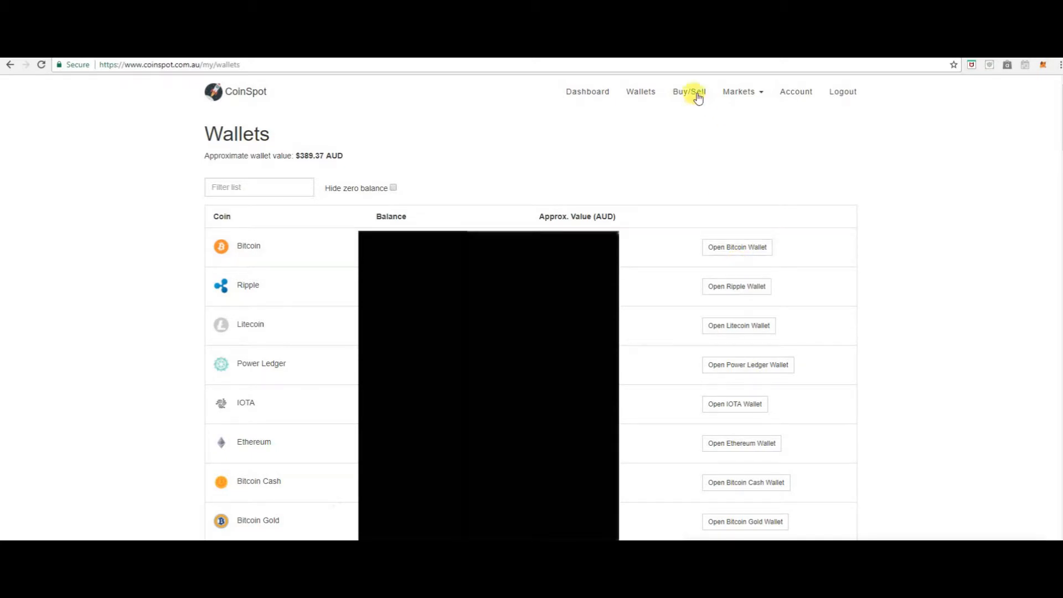
{"action": "mouse_move", "coordinate": [701, 108]}
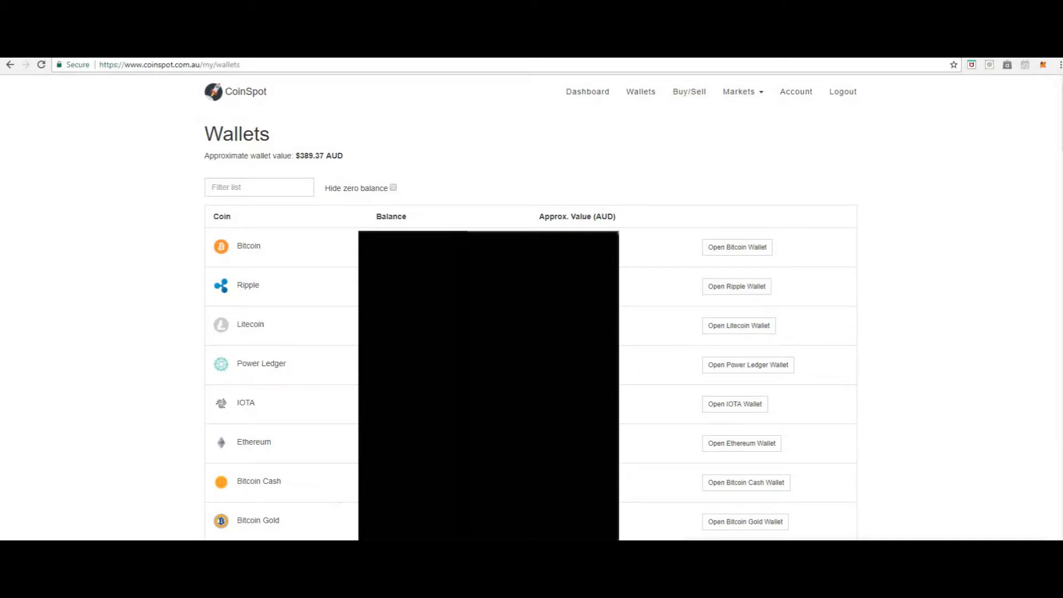
Step: Review the Buy/Sell Coins price list and choose Buy BTC in the Bitcoin row
{"action": "left_click", "coordinate": [689, 92]}
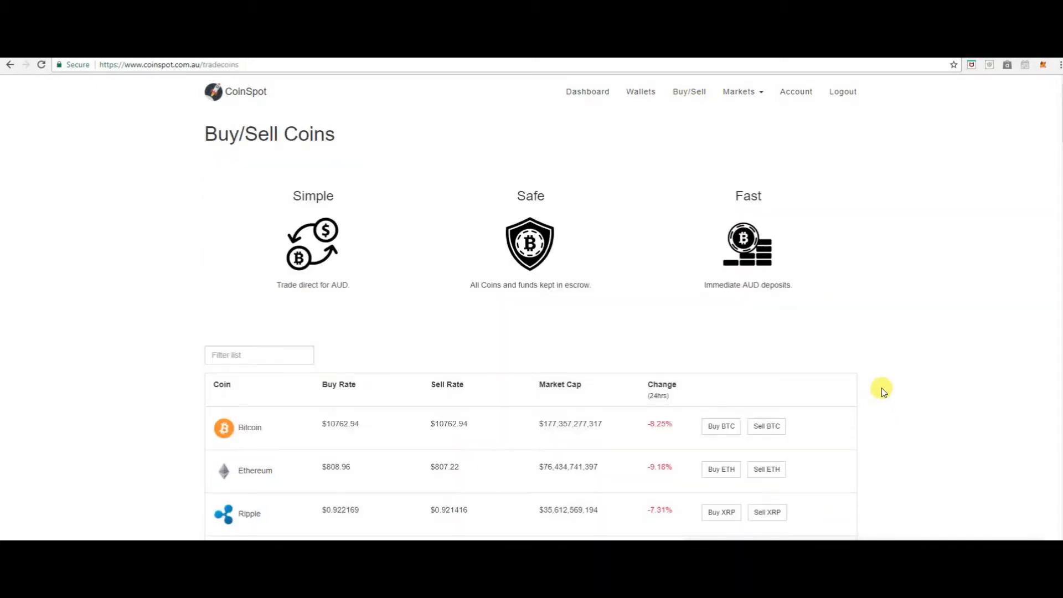
{"action": "mouse_move", "coordinate": [880, 387]}
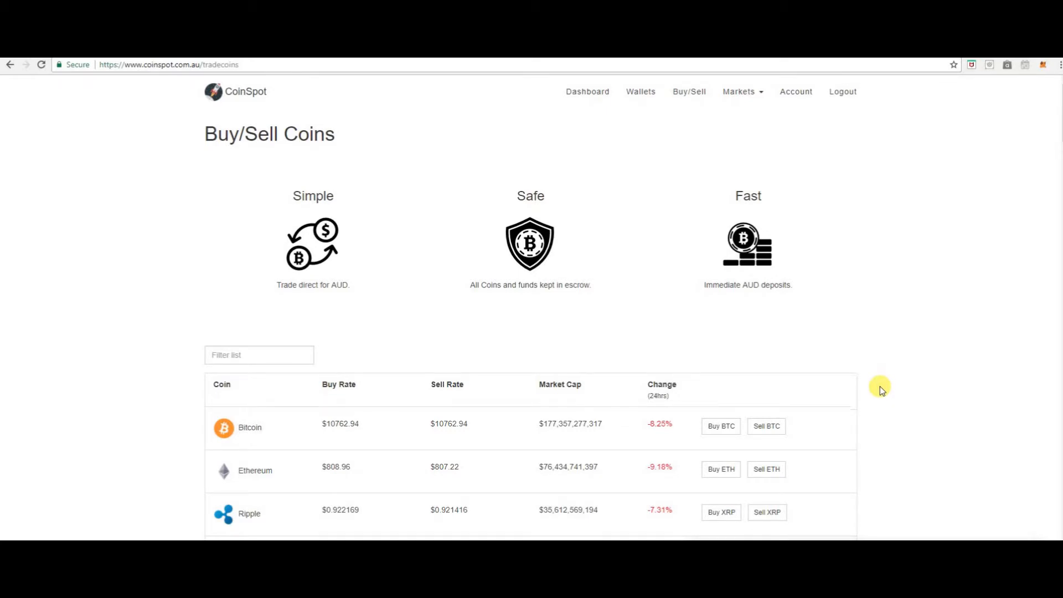
{"action": "mouse_move", "coordinate": [884, 437]}
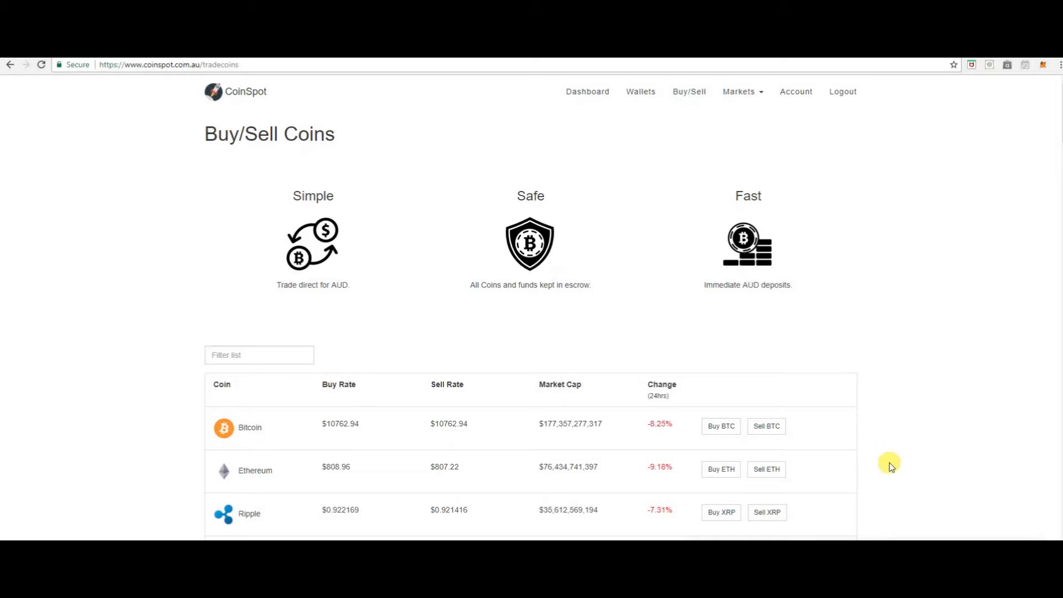
{"action": "mouse_move", "coordinate": [891, 470]}
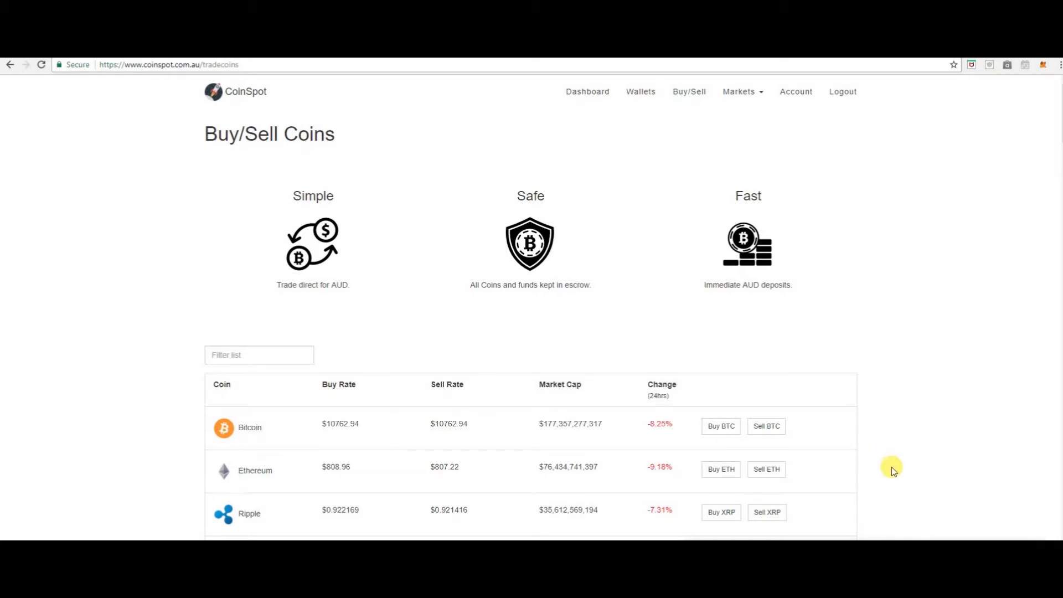
{"action": "scroll", "scroll_direction": "down", "scroll_amount": 3}
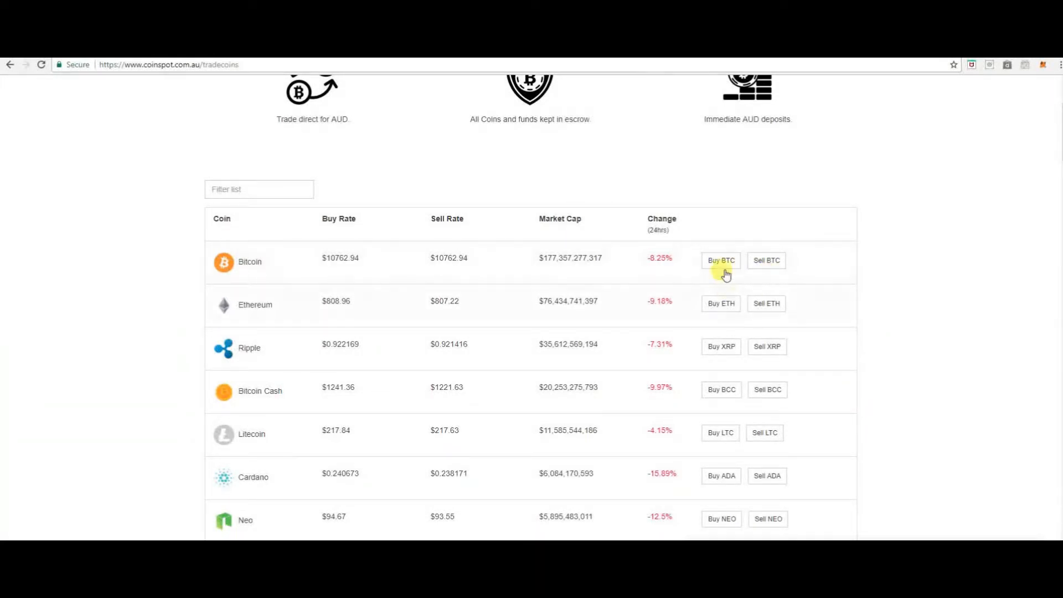
{"action": "mouse_move", "coordinate": [934, 363]}
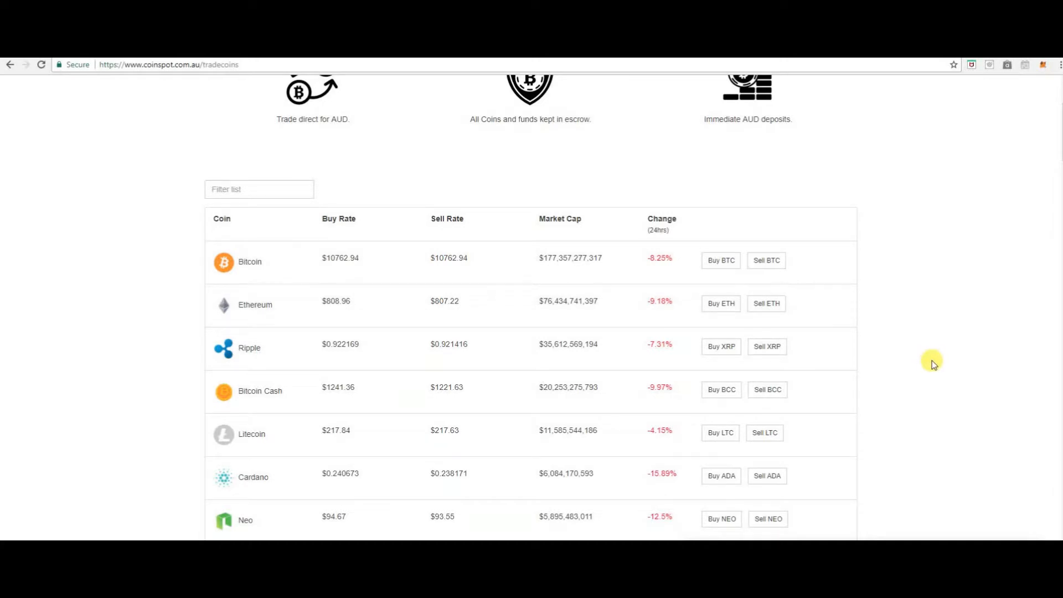
{"action": "scroll", "scroll_direction": "down", "scroll_amount": 3}
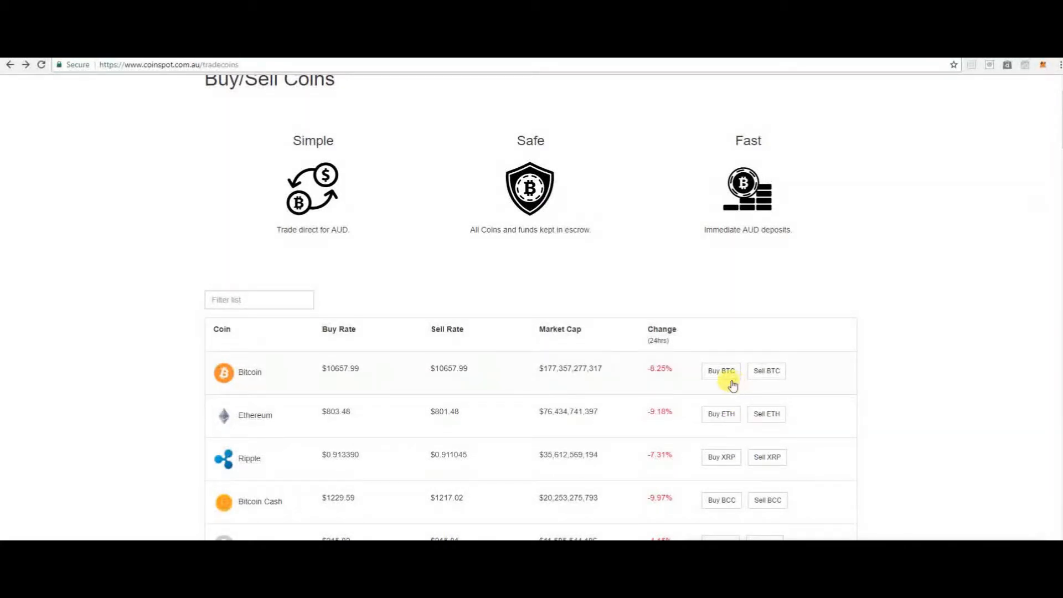
{"action": "left_click", "coordinate": [720, 370]}
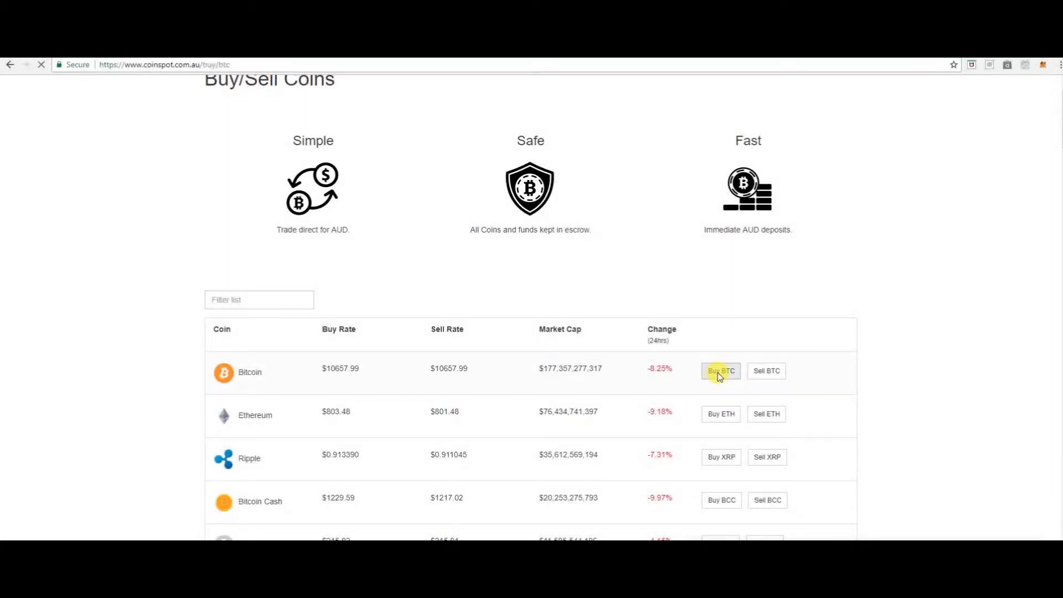
Step: On the Buy Bitcoin form, try an amount of 100 in the purchase fields
{"action": "left_click", "coordinate": [721, 372]}
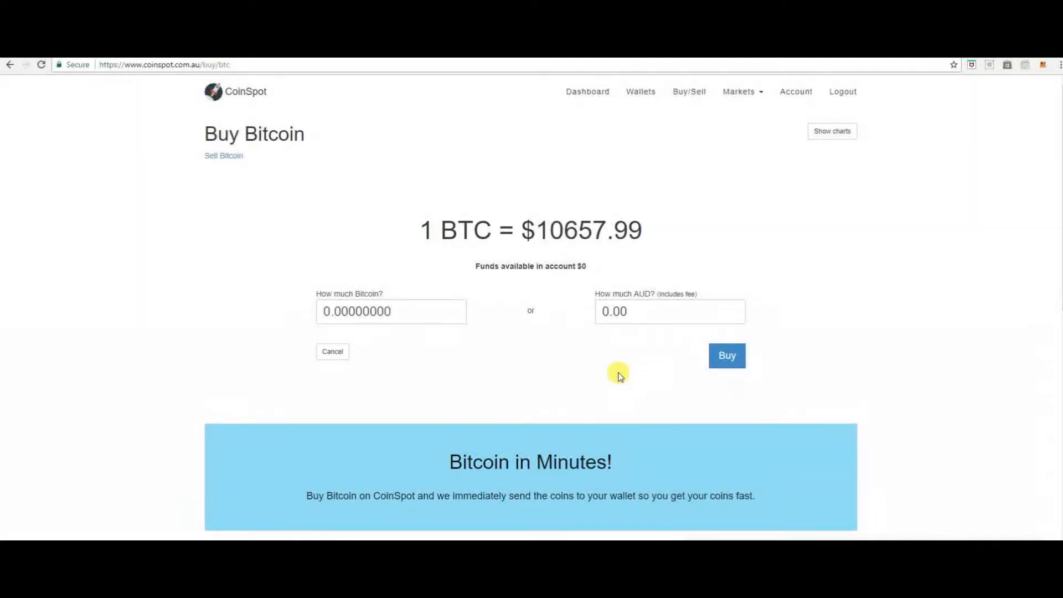
{"action": "mouse_move", "coordinate": [396, 313]}
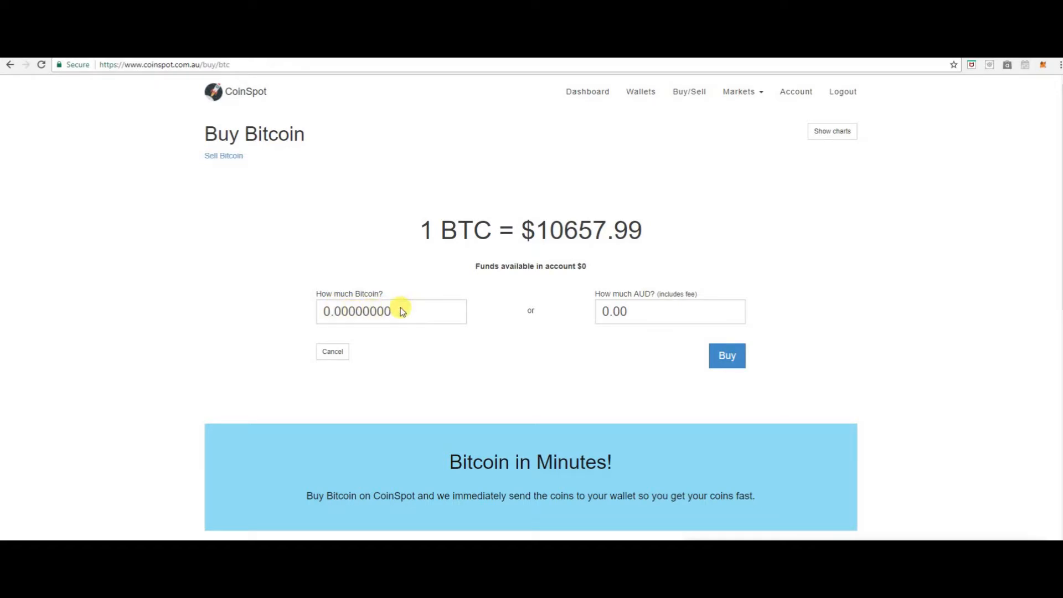
{"action": "left_click", "coordinate": [391, 312]}
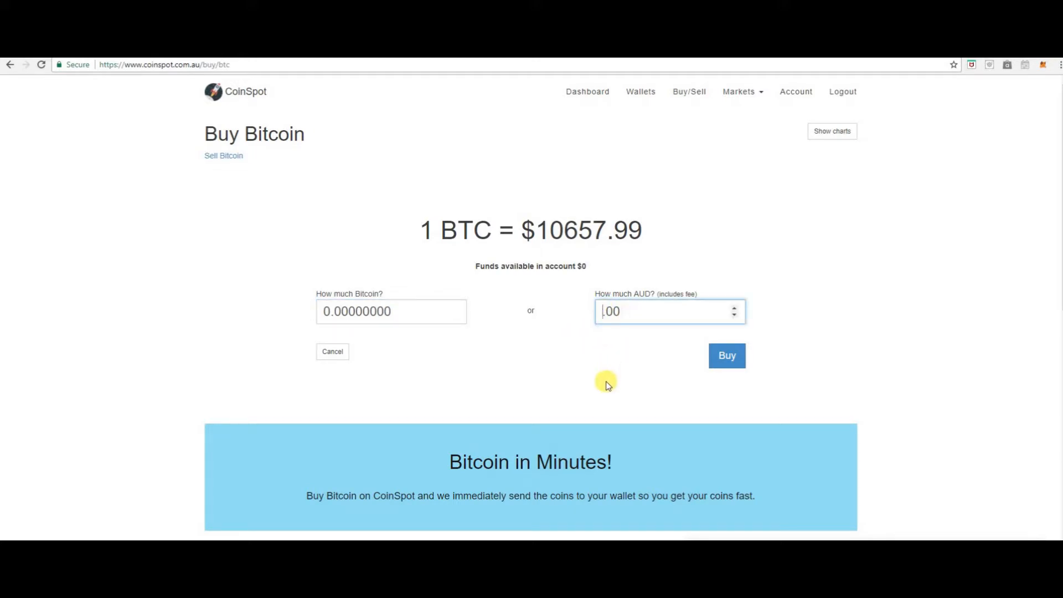
{"action": "type", "text": "100"}
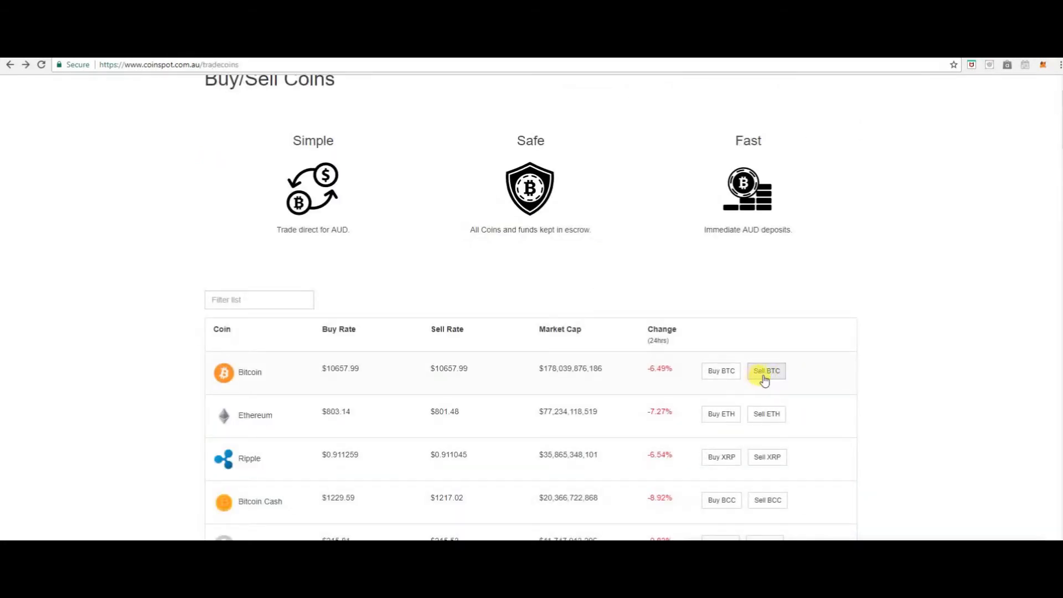
Step: Bring up the Sell Bitcoin form and check the AUD sell-for currency dropdown
{"action": "left_click", "coordinate": [766, 371]}
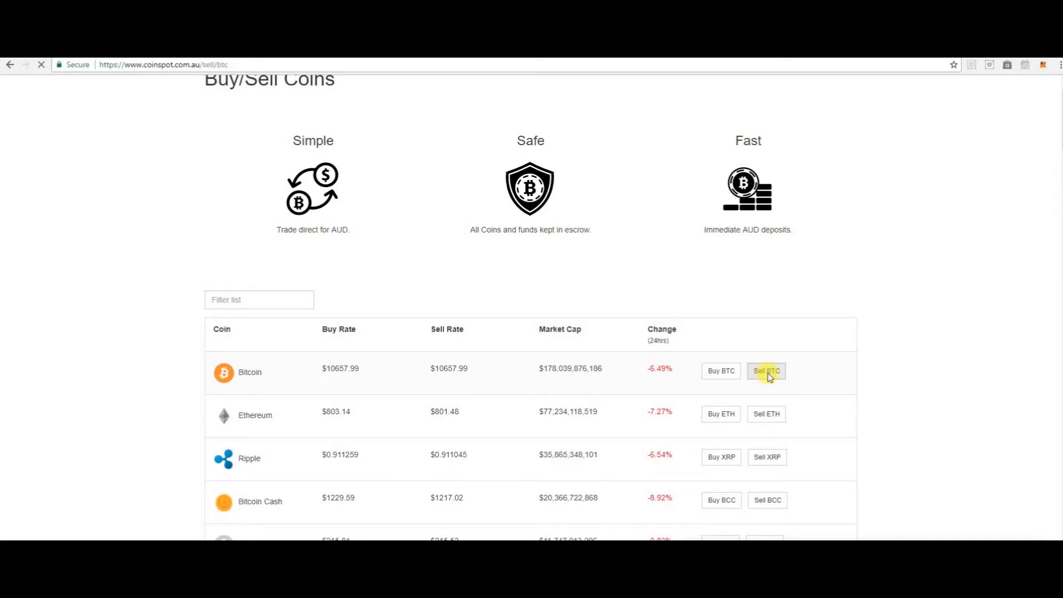
{"action": "left_click", "coordinate": [765, 371]}
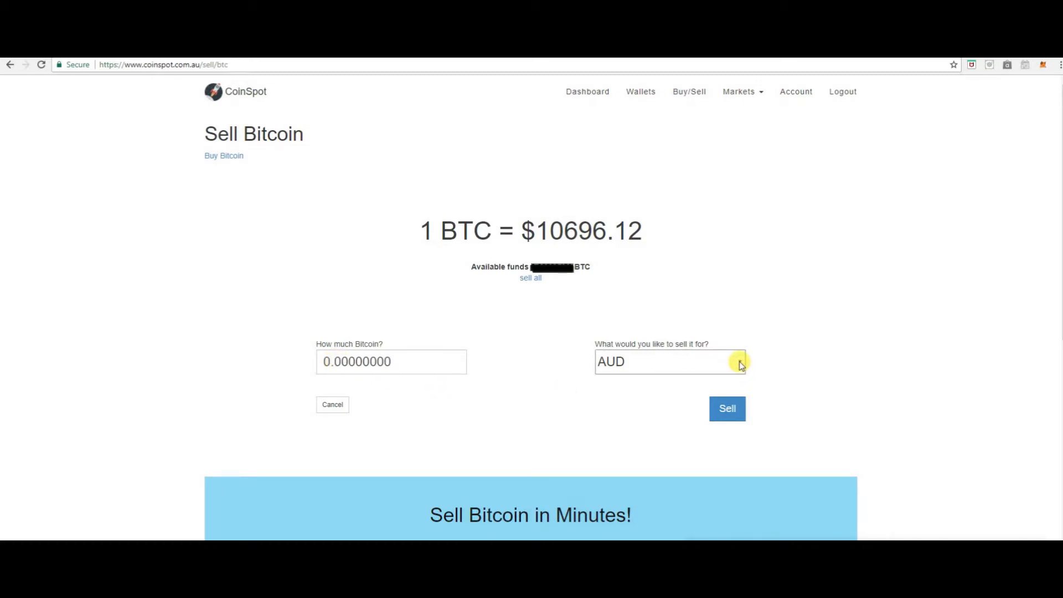
{"action": "left_click", "coordinate": [669, 361]}
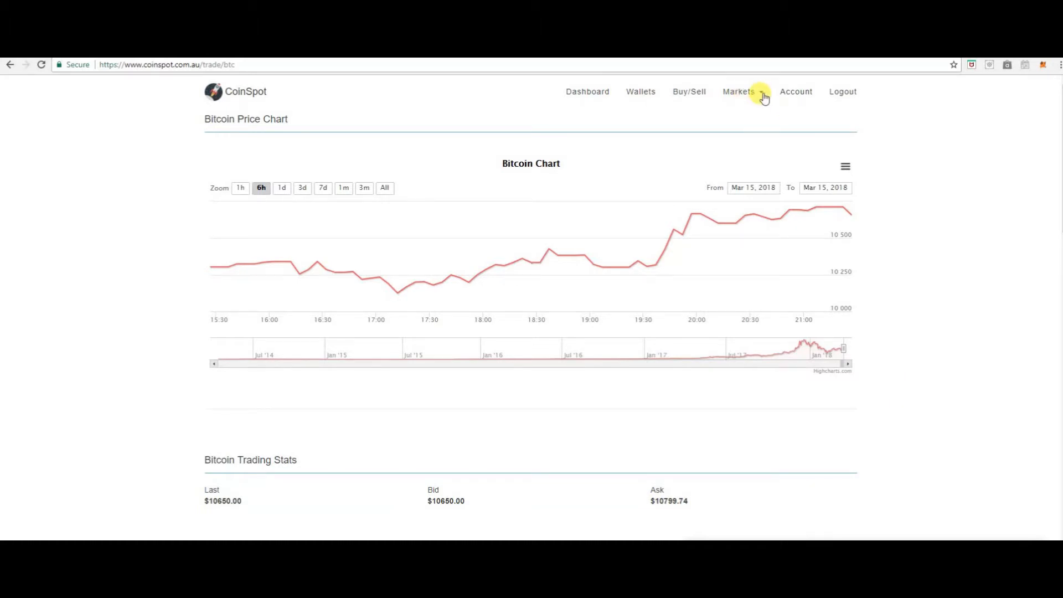
Step: Choose BTC/AUD from the Markets list to show the Bitcoin price chart
{"action": "left_click", "coordinate": [739, 92]}
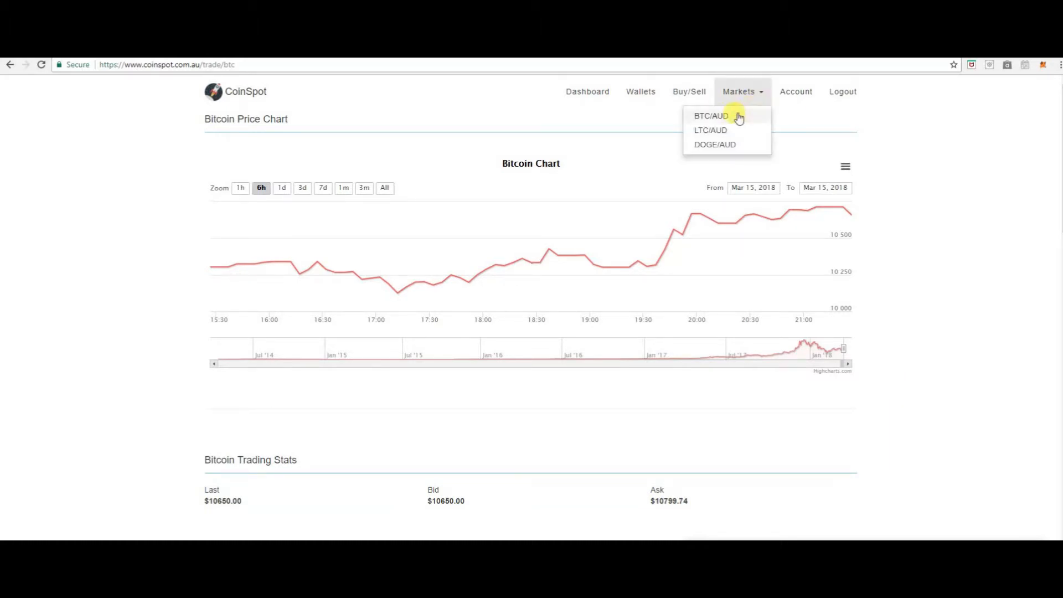
{"action": "left_click", "coordinate": [711, 115]}
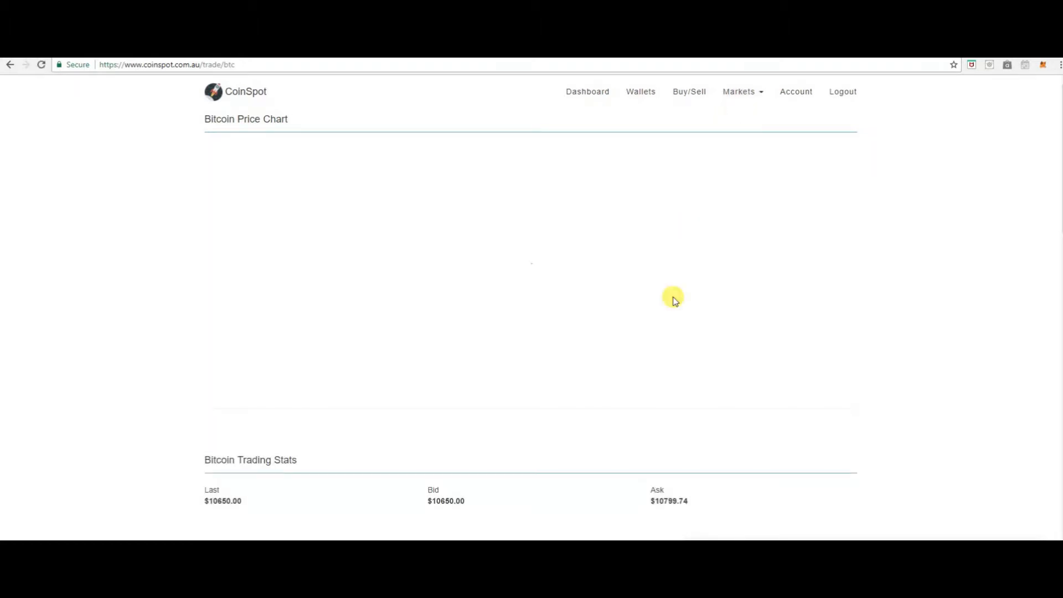
{"action": "mouse_move", "coordinate": [143, 331]}
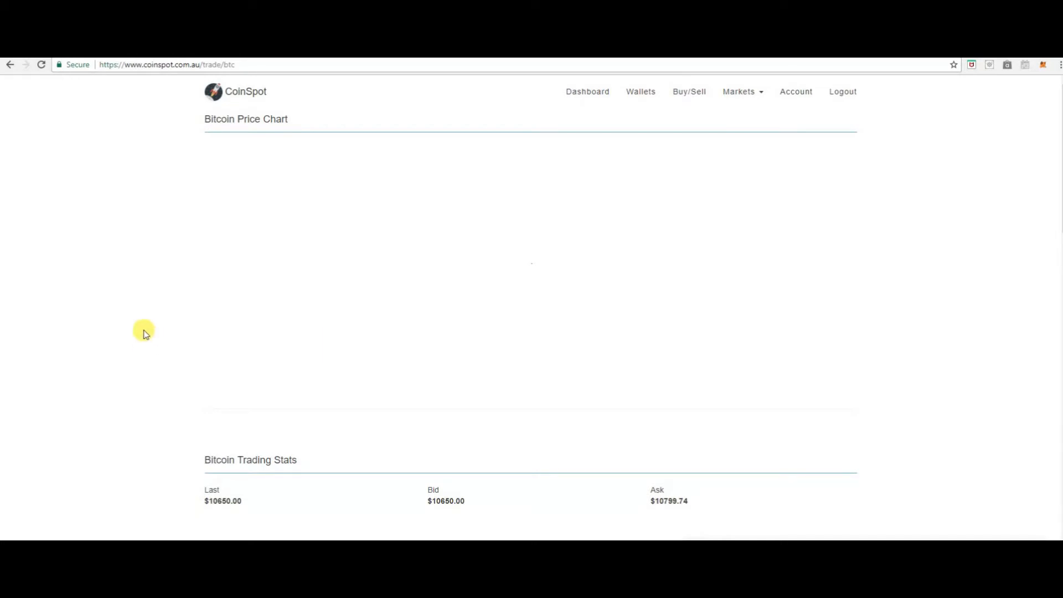
{"action": "mouse_move", "coordinate": [151, 314]}
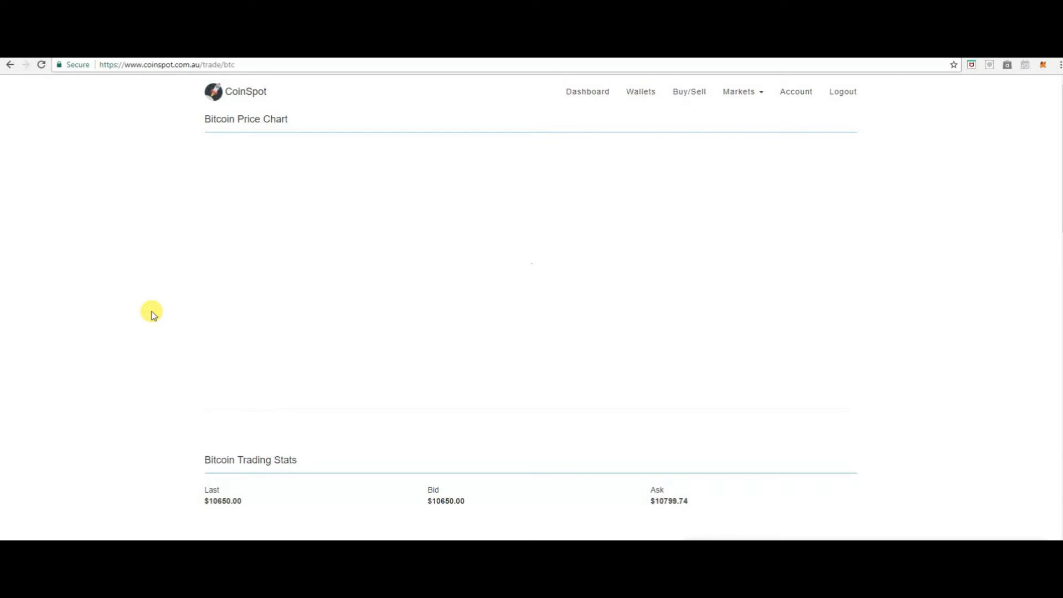
{"action": "mouse_move", "coordinate": [147, 415]}
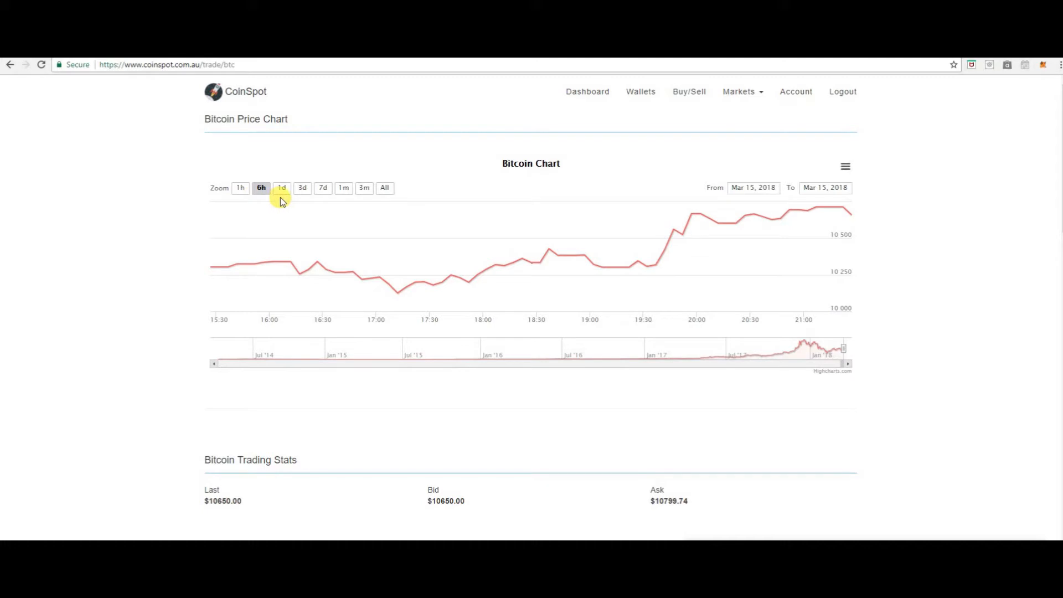
{"action": "mouse_move", "coordinate": [306, 202]}
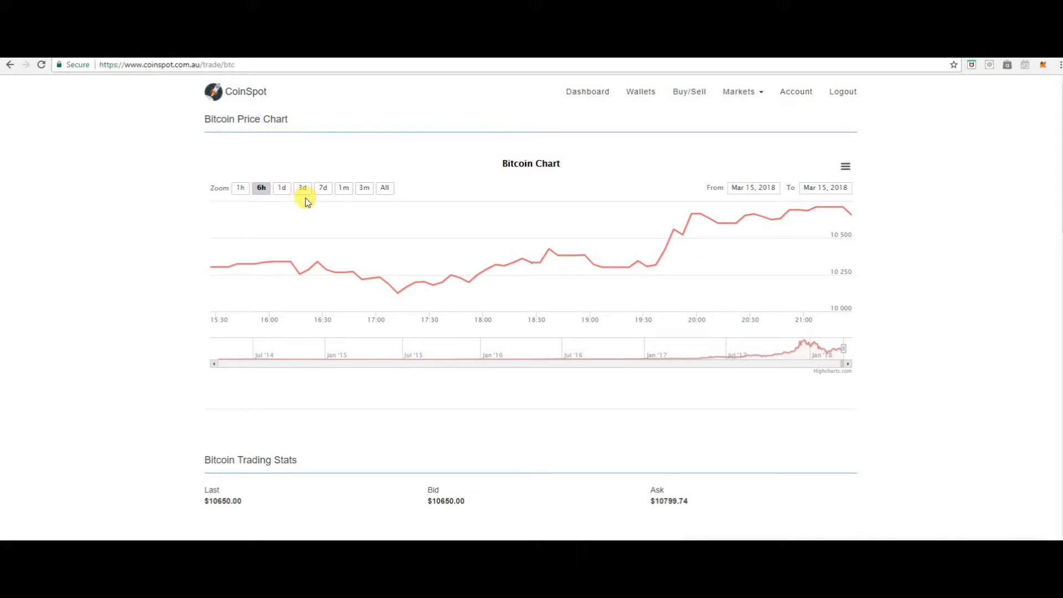
{"action": "mouse_move", "coordinate": [621, 218]}
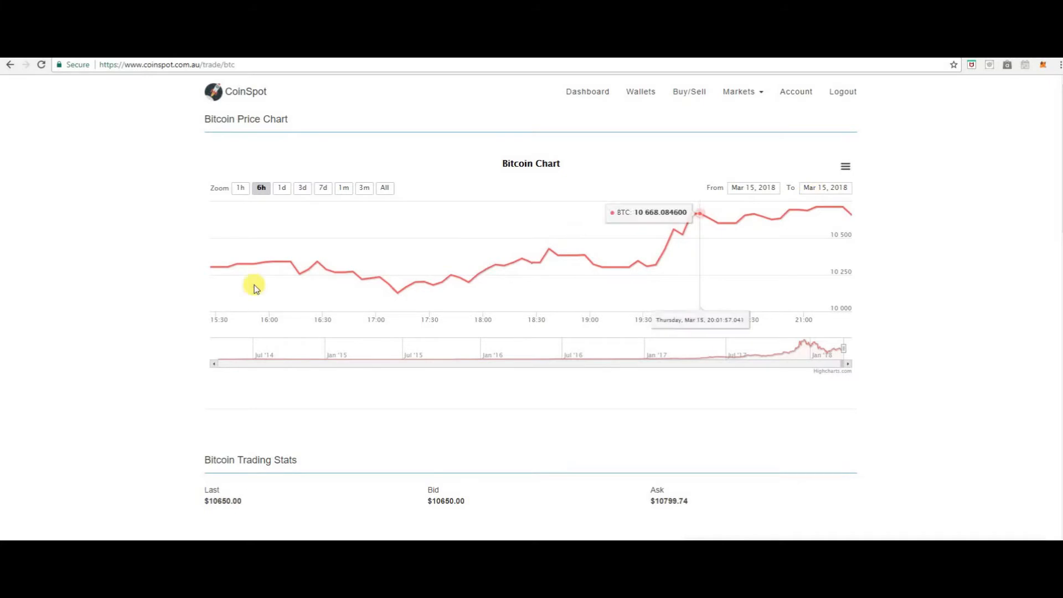
Step: Scroll through Recently Completed Orders to the footer, then go to the My Account overview
{"action": "scroll", "scroll_direction": "down", "scroll_amount": 3}
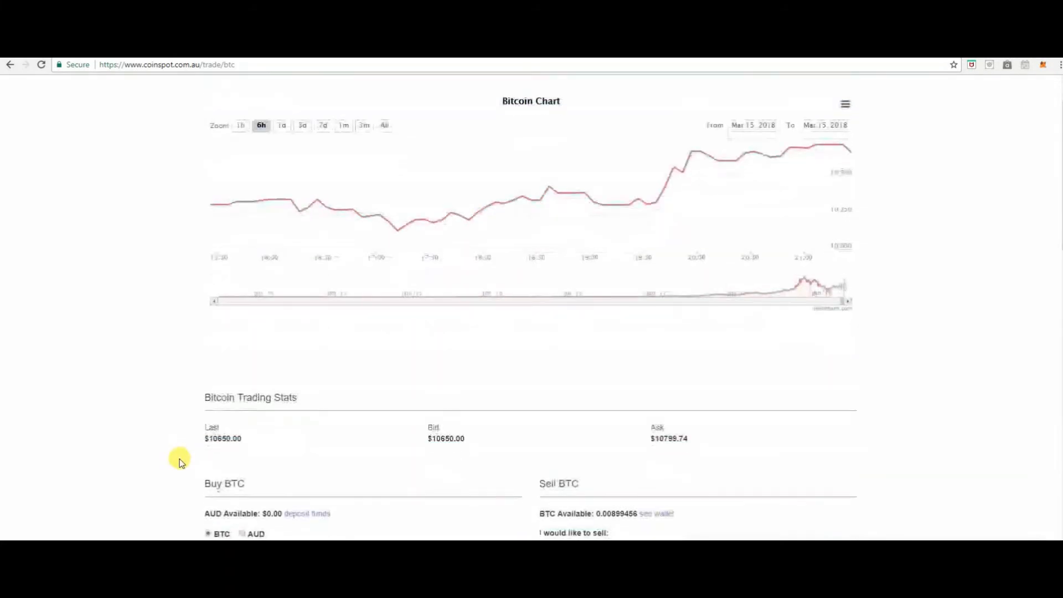
{"action": "scroll", "scroll_direction": "down", "scroll_amount": 3}
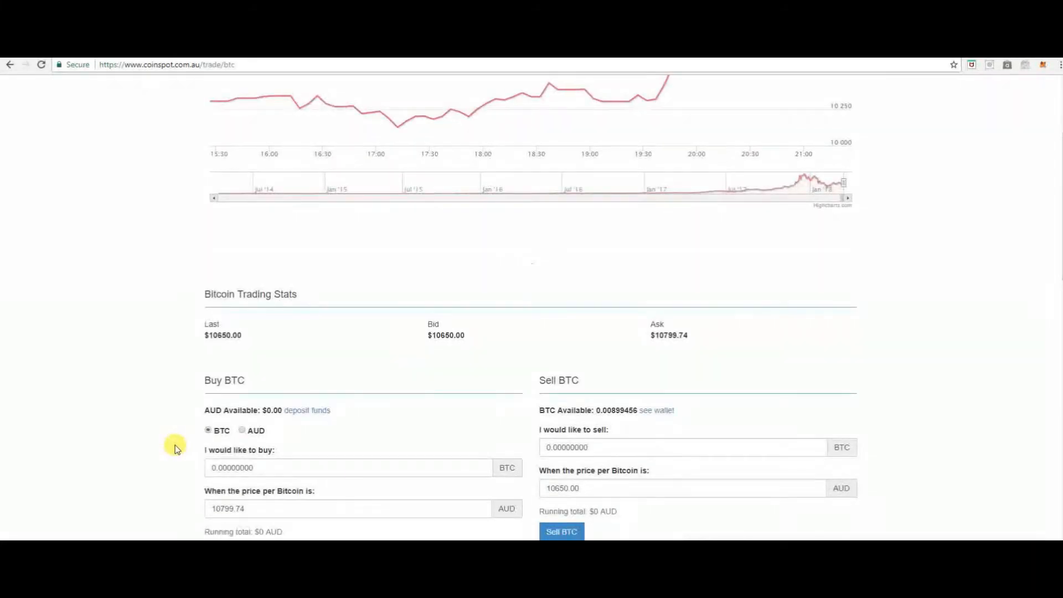
{"action": "scroll", "scroll_direction": "down", "scroll_amount": 3}
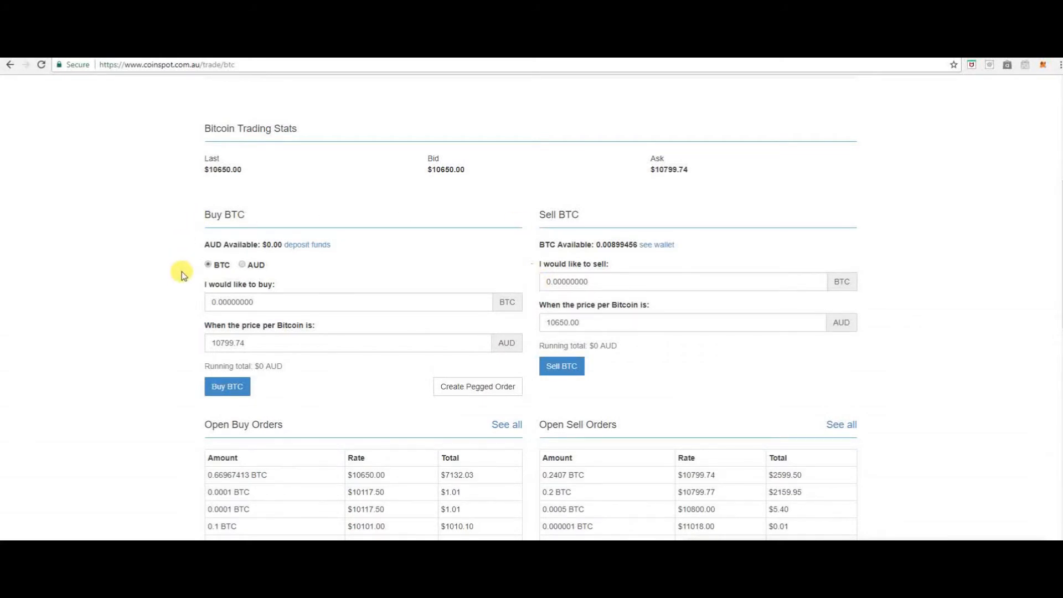
{"action": "scroll", "scroll_direction": "down", "scroll_amount": 3}
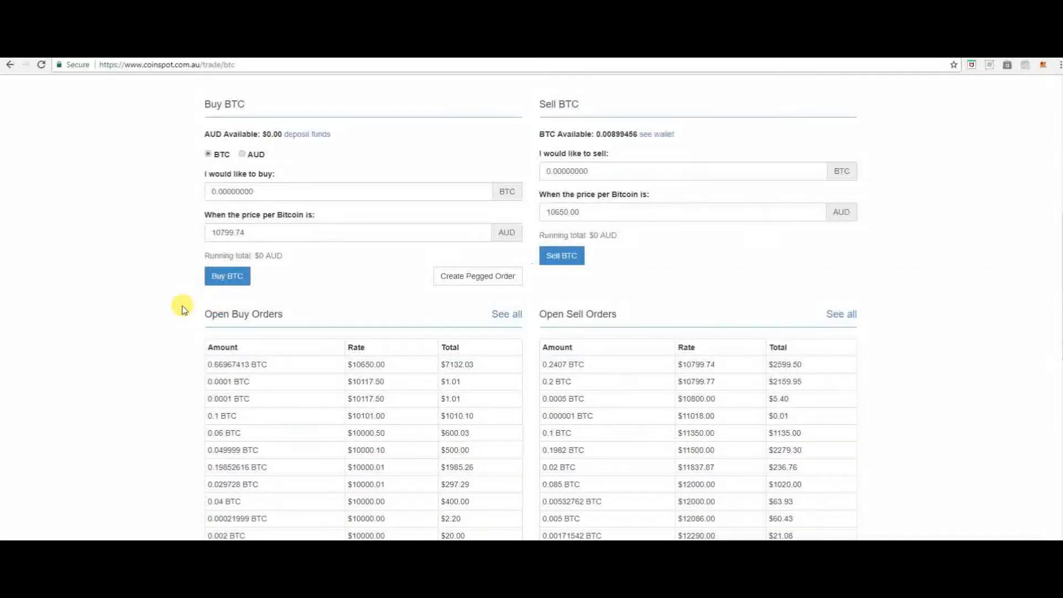
{"action": "scroll", "scroll_direction": "down", "scroll_amount": 3}
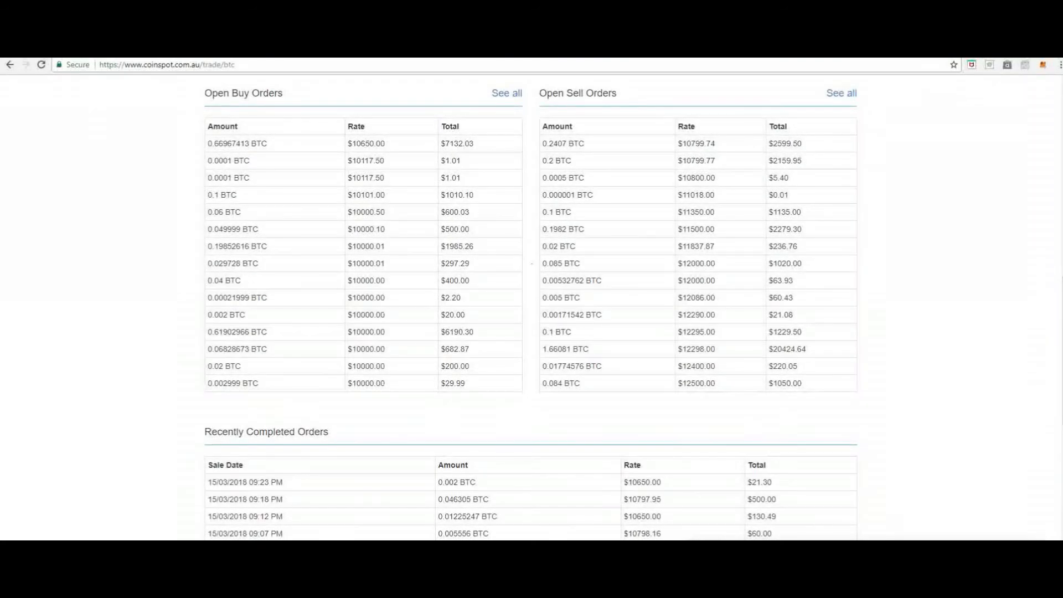
{"action": "scroll", "scroll_direction": "down", "scroll_amount": 3}
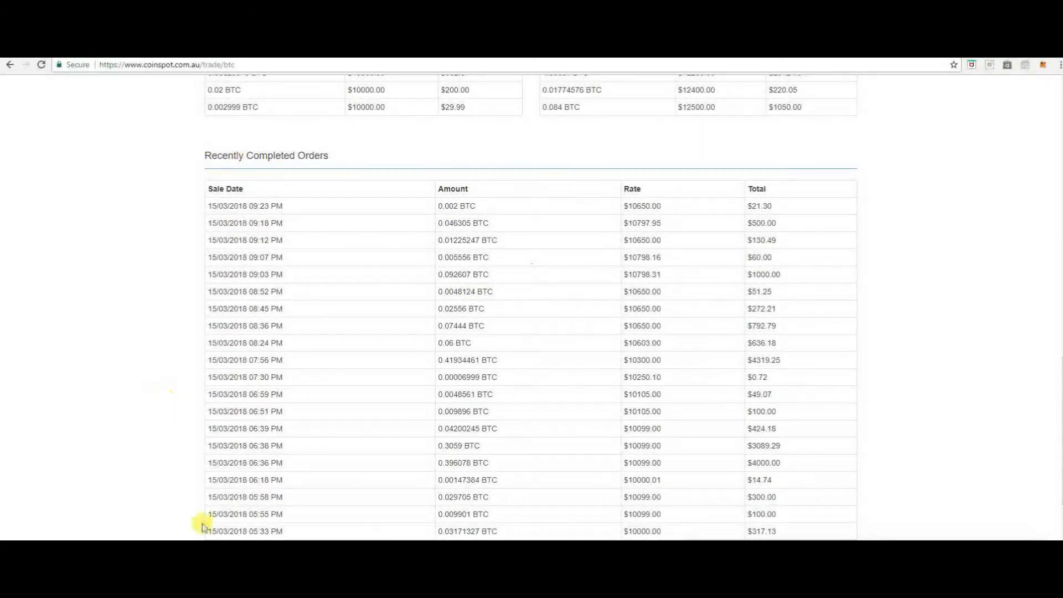
{"action": "scroll", "scroll_direction": "down", "scroll_amount": 3}
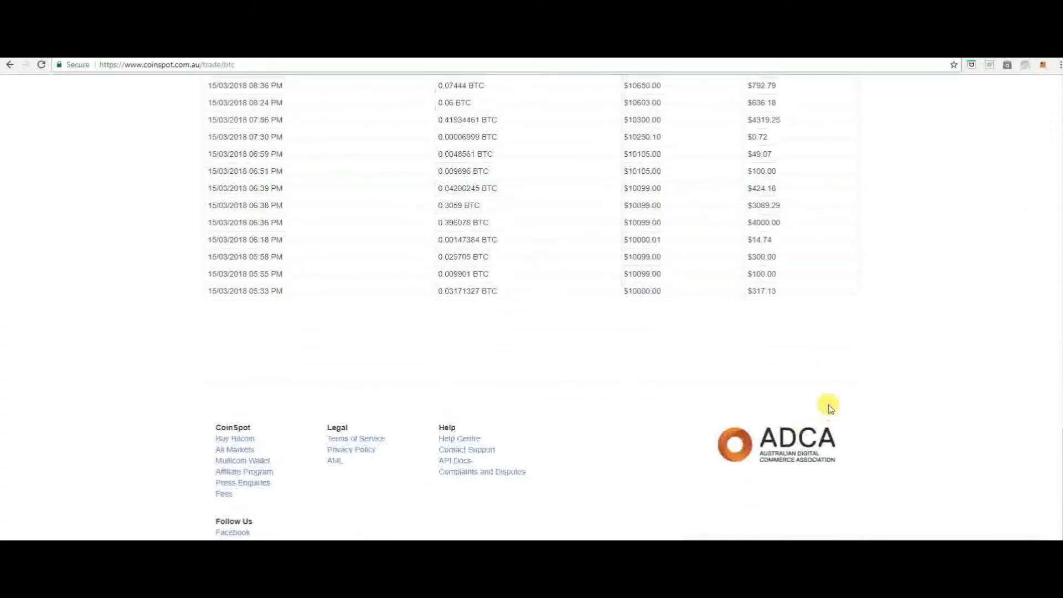
{"action": "scroll", "scroll_direction": "up", "scroll_amount": 3}
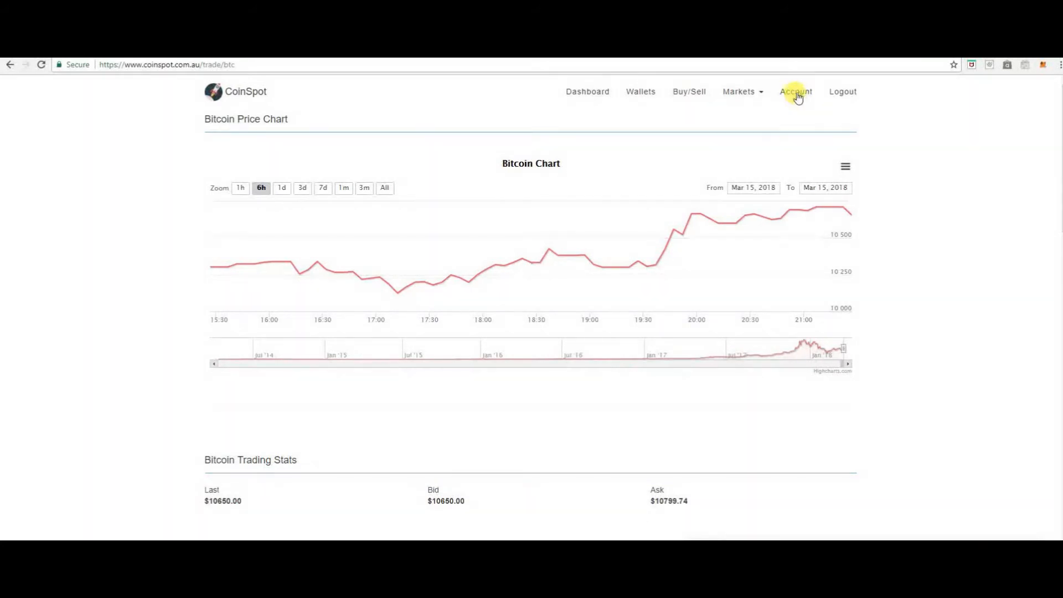
{"action": "left_click", "coordinate": [795, 92]}
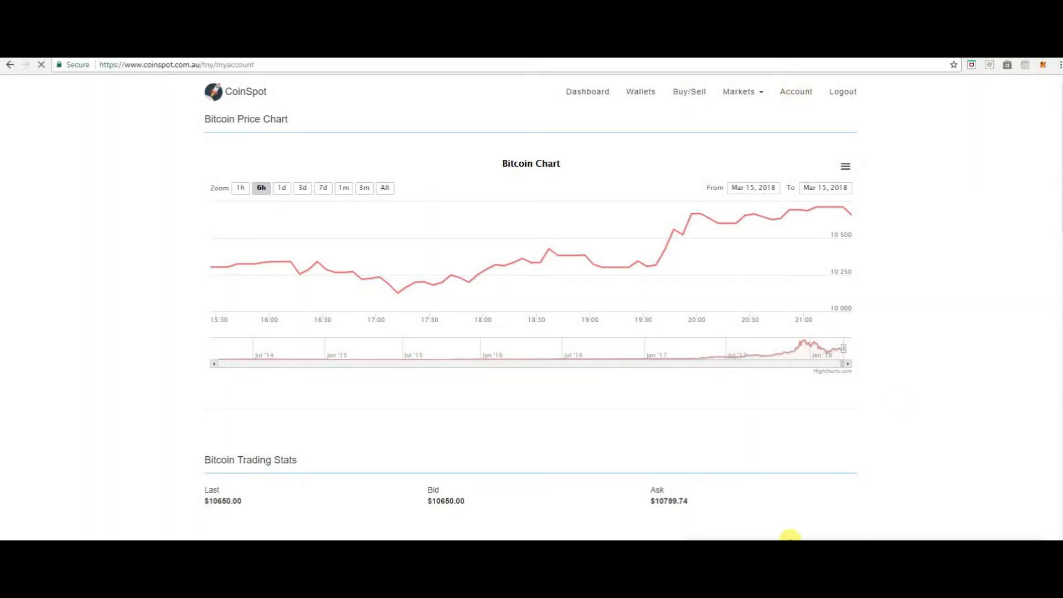
{"action": "left_click", "coordinate": [796, 92]}
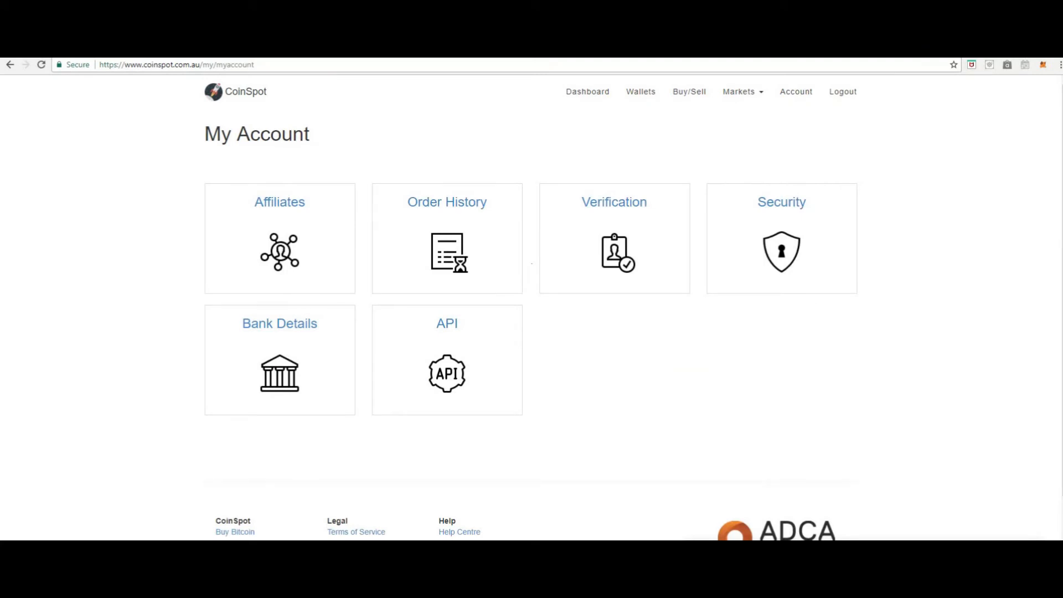
{"action": "mouse_move", "coordinate": [614, 259]}
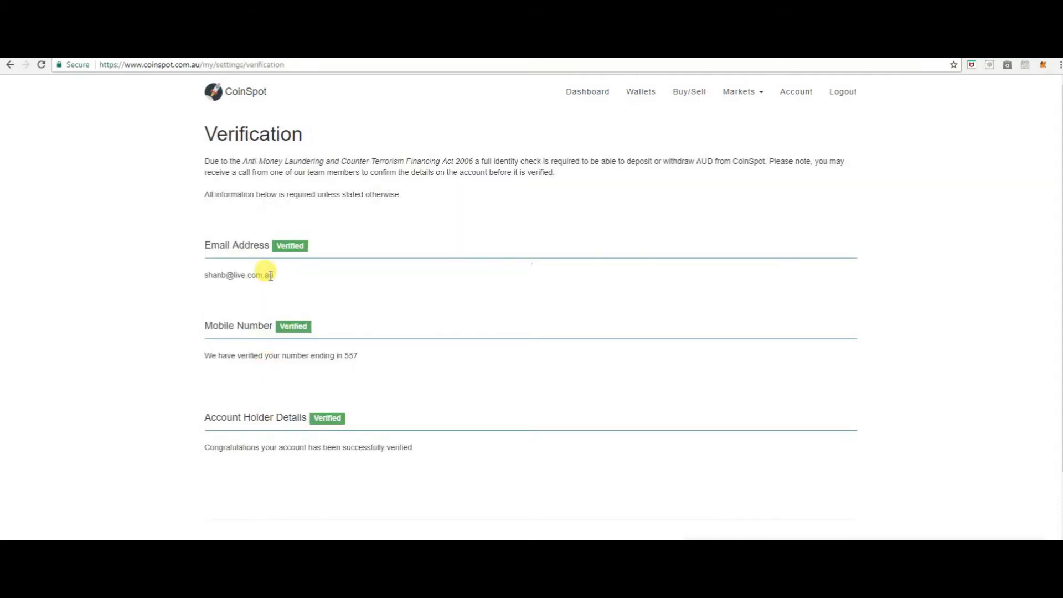
{"action": "mouse_move", "coordinate": [277, 262]}
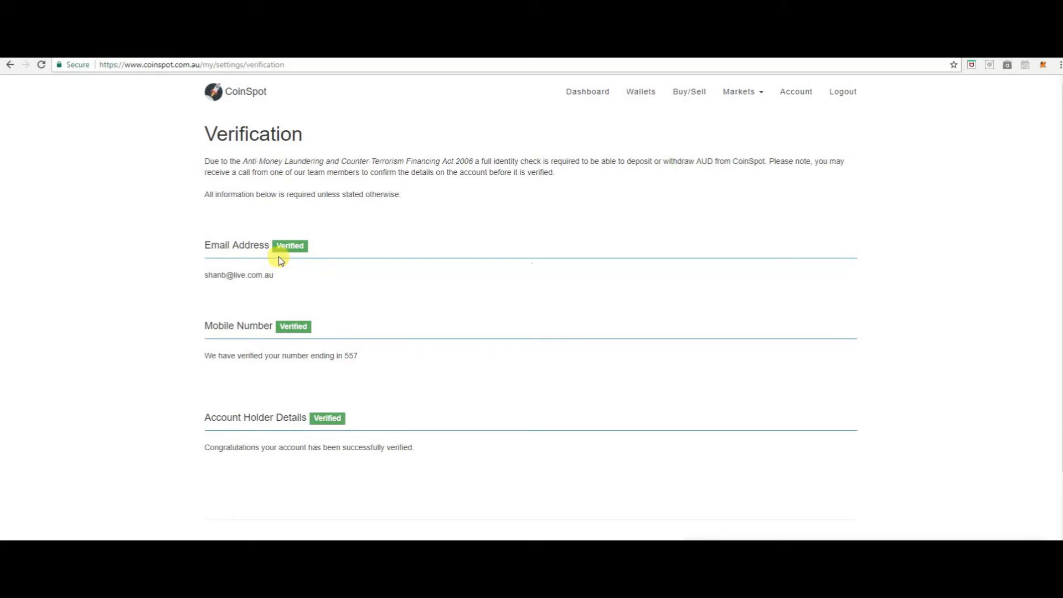
{"action": "mouse_move", "coordinate": [324, 331]}
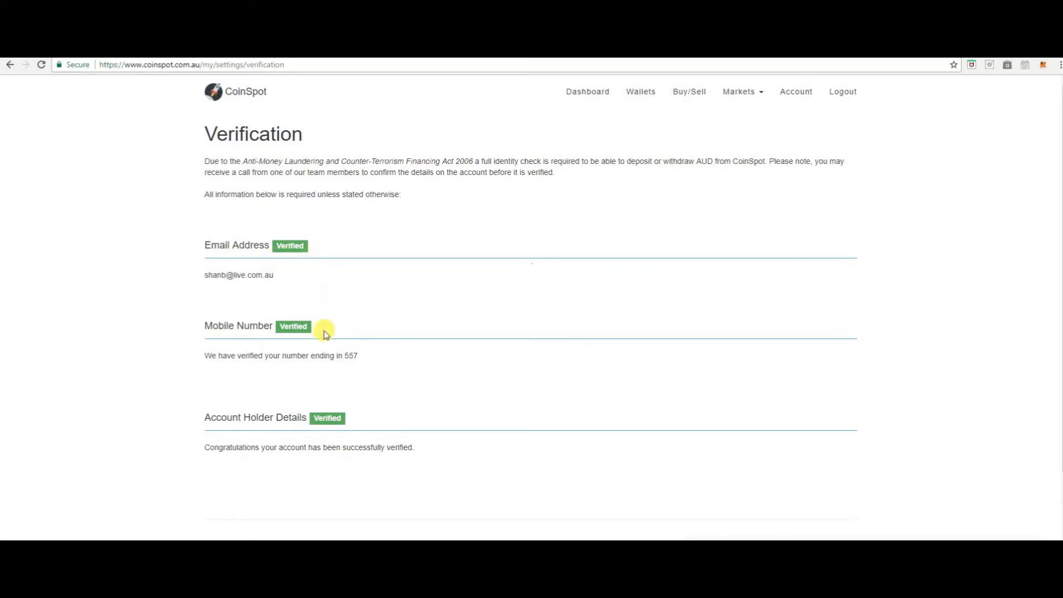
{"action": "mouse_move", "coordinate": [303, 340]}
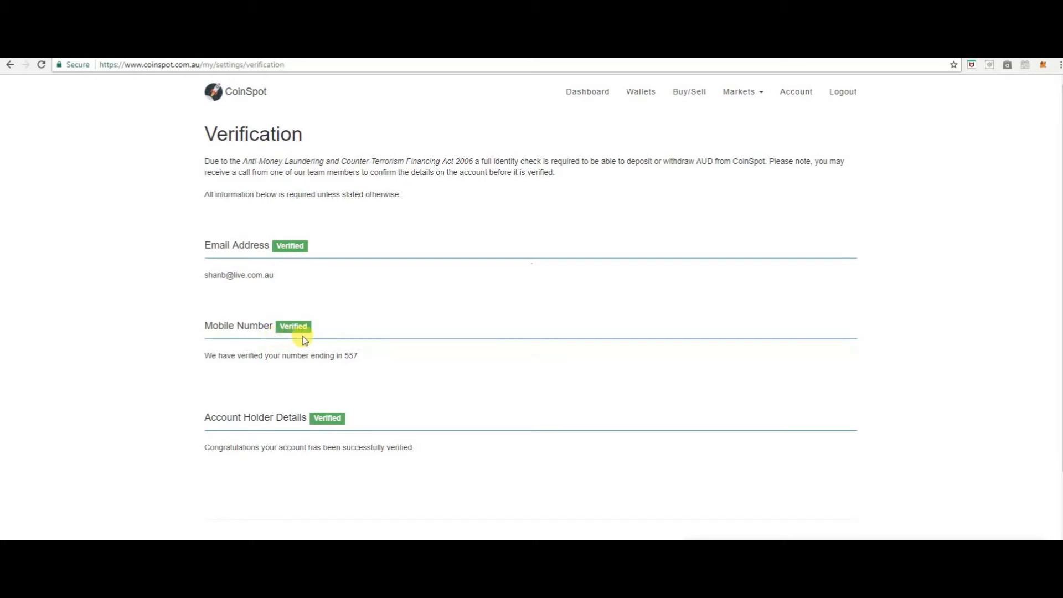
{"action": "mouse_move", "coordinate": [311, 425]}
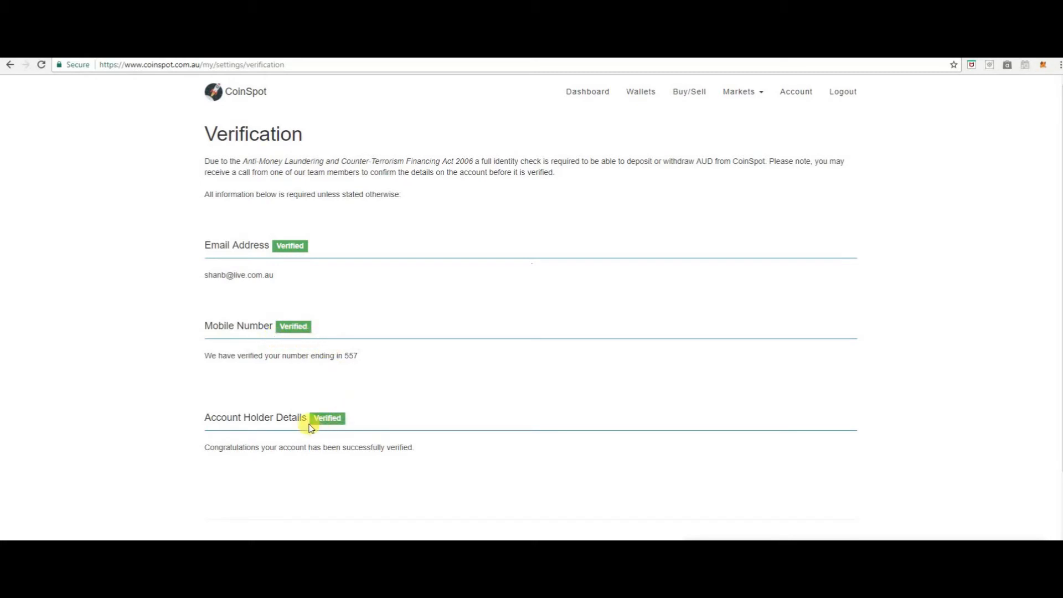
{"action": "mouse_move", "coordinate": [360, 491]}
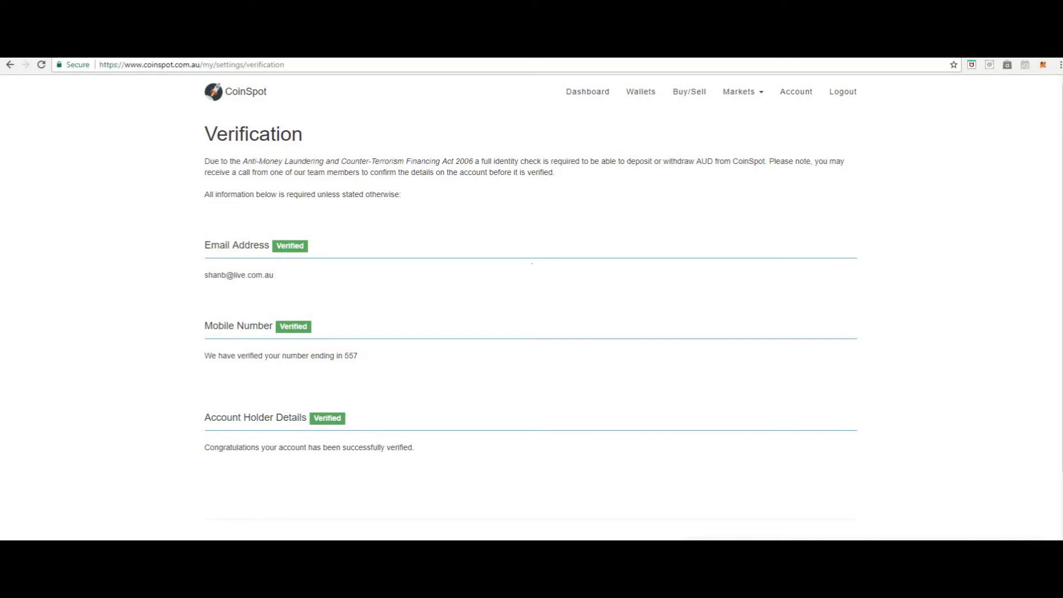
Step: Return from the Verification page to the My Account overview
{"action": "left_click", "coordinate": [796, 92]}
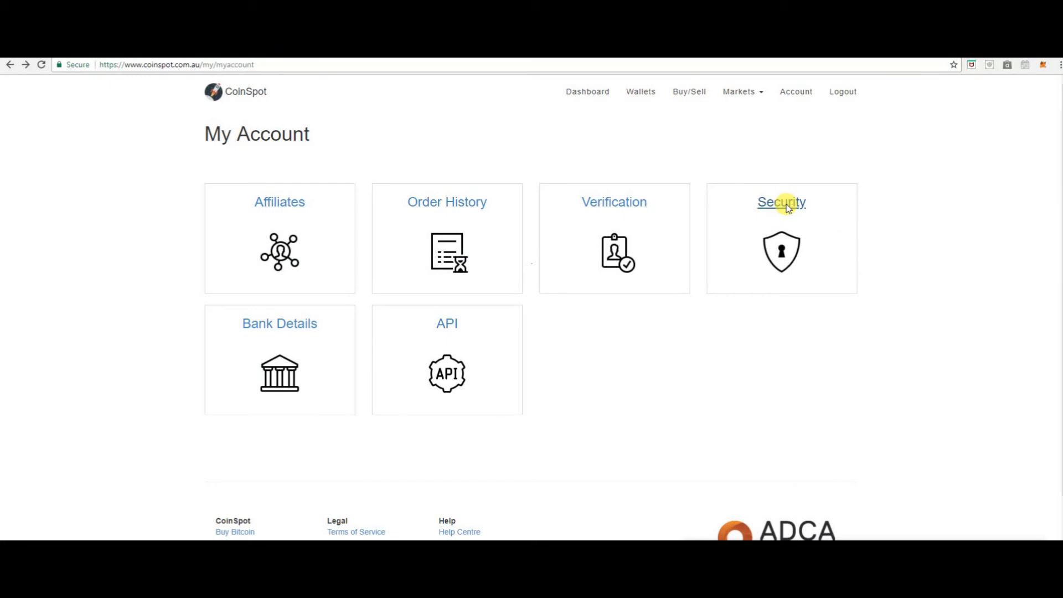
Step: Bring up the Security page with two-factor authentication and password change options
{"action": "left_click", "coordinate": [781, 201]}
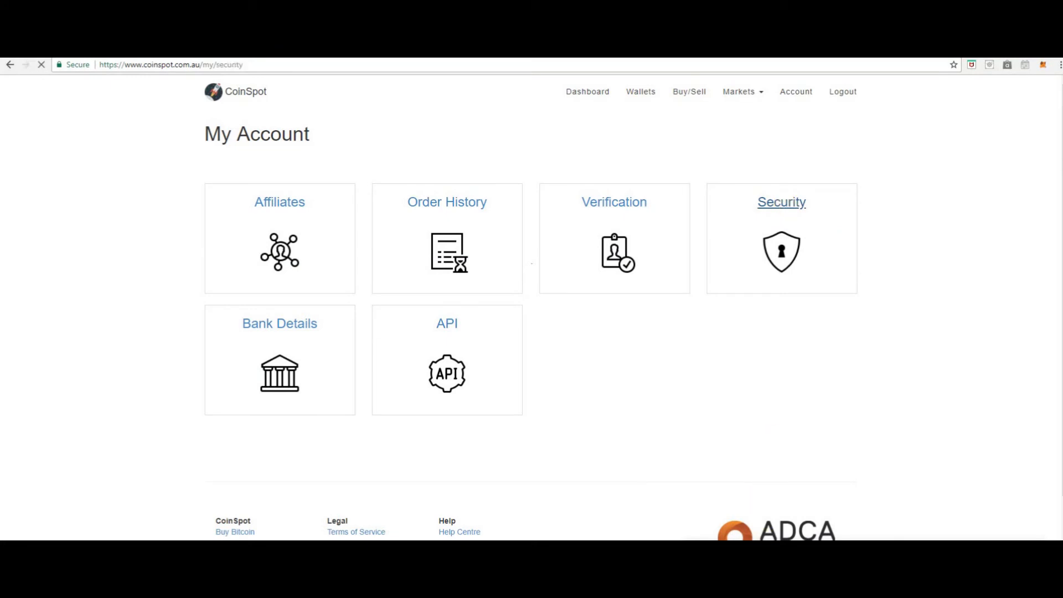
{"action": "left_click", "coordinate": [781, 202]}
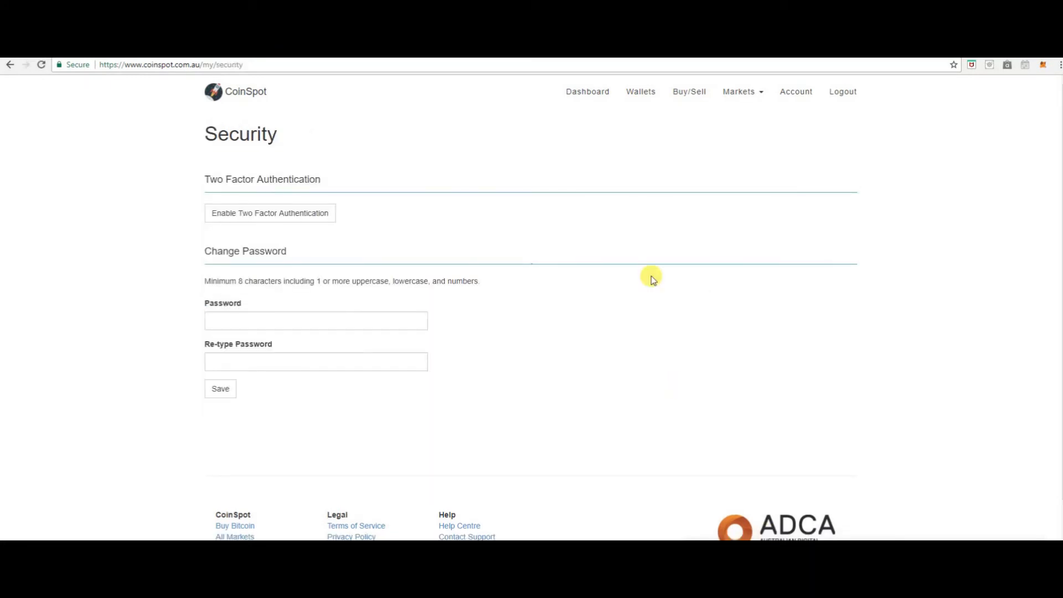
{"action": "mouse_move", "coordinate": [368, 215]}
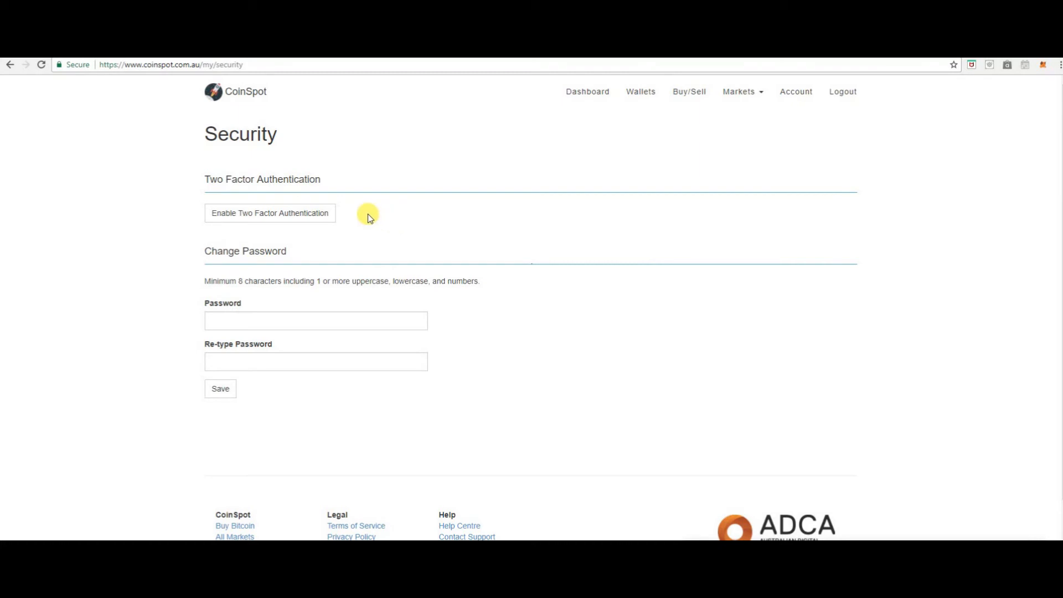
{"action": "mouse_move", "coordinate": [366, 218]}
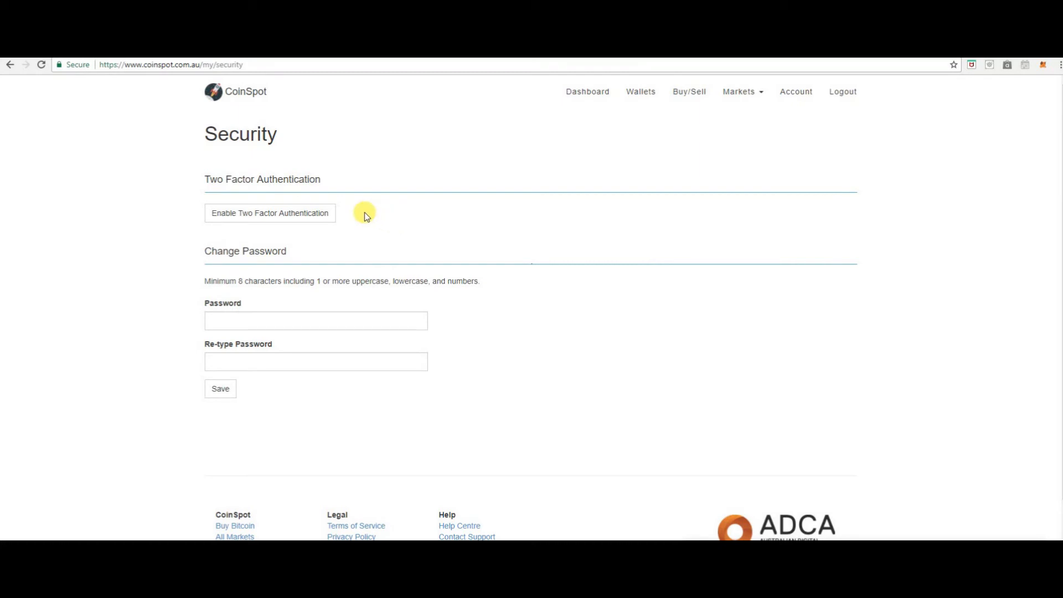
{"action": "mouse_move", "coordinate": [421, 225]}
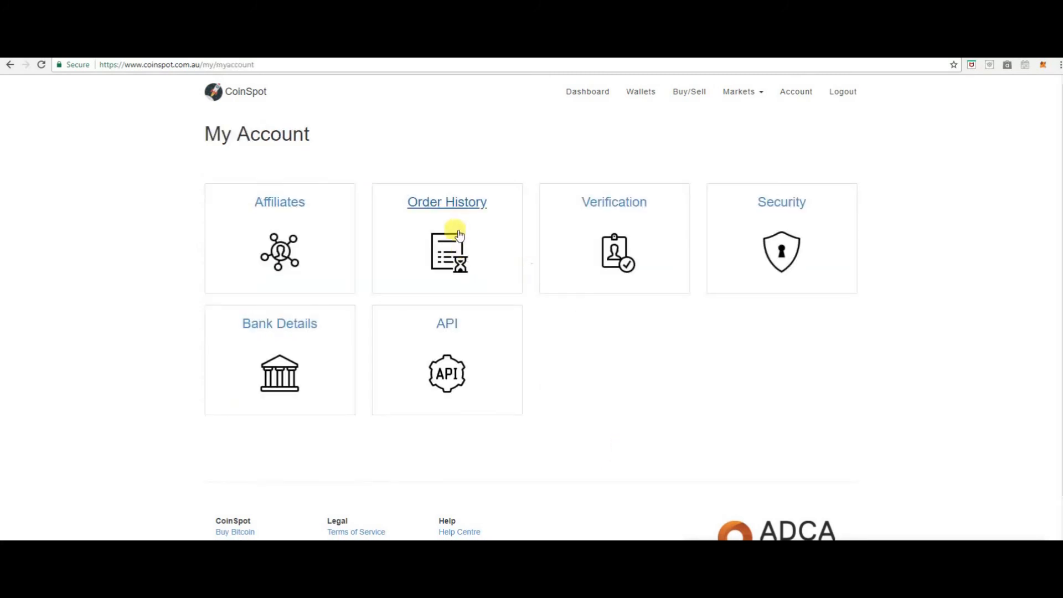
{"action": "mouse_move", "coordinate": [463, 224]}
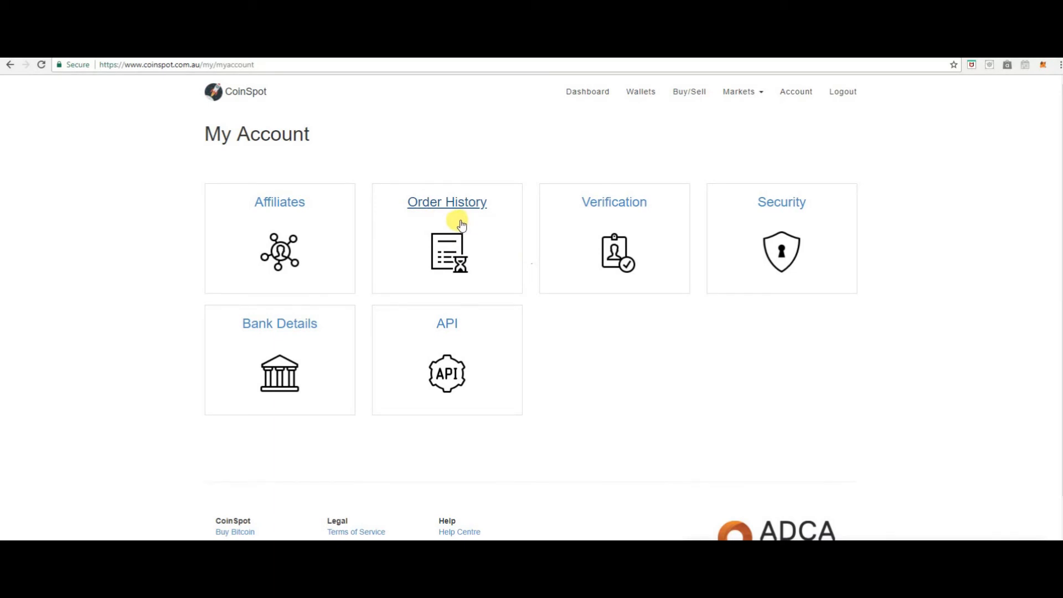
{"action": "mouse_move", "coordinate": [277, 216]}
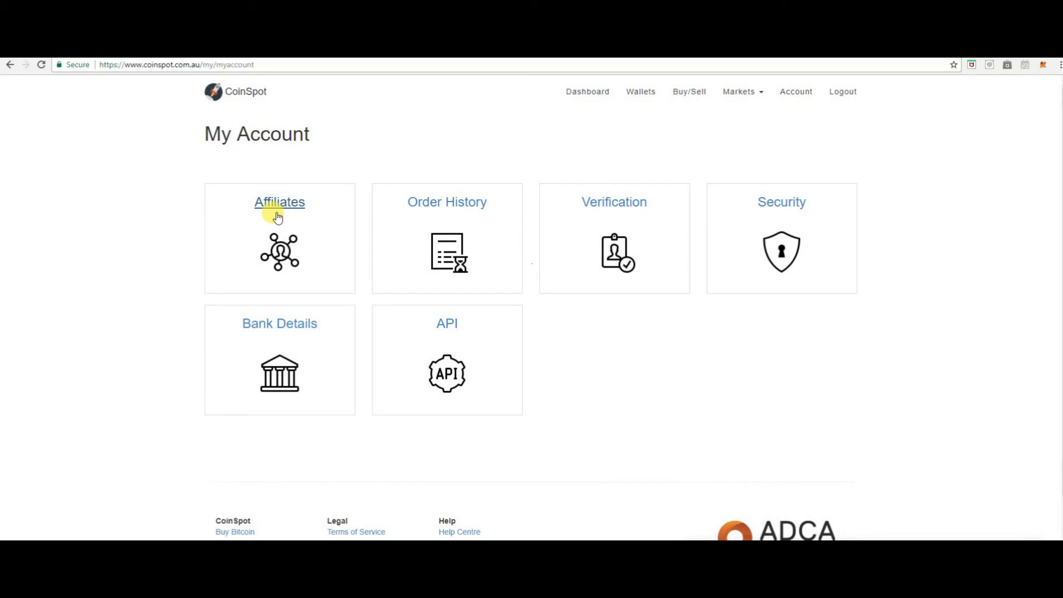
{"action": "mouse_move", "coordinate": [280, 321]}
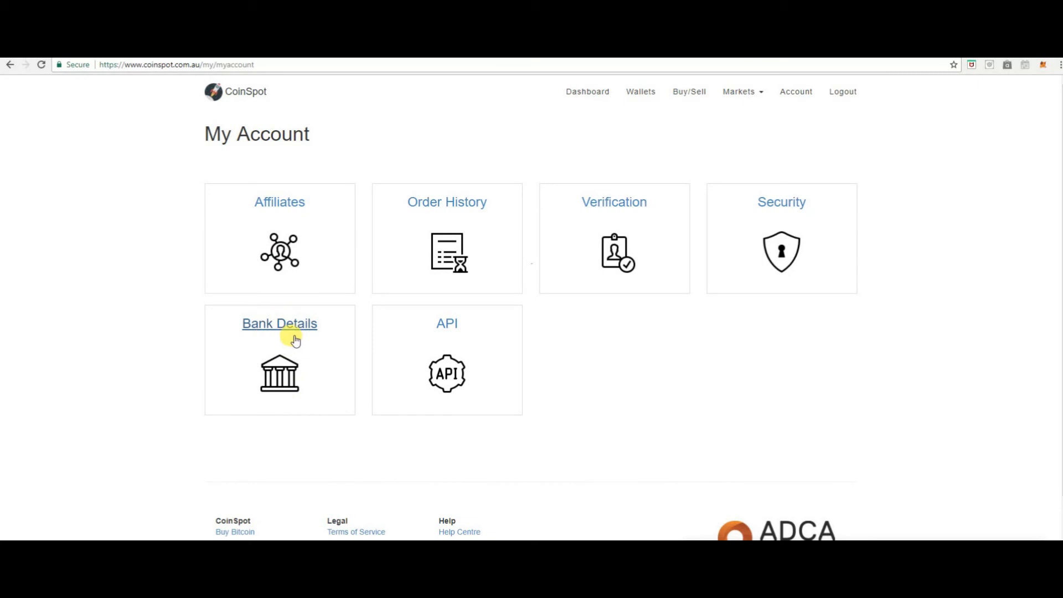
{"action": "mouse_move", "coordinate": [302, 342]}
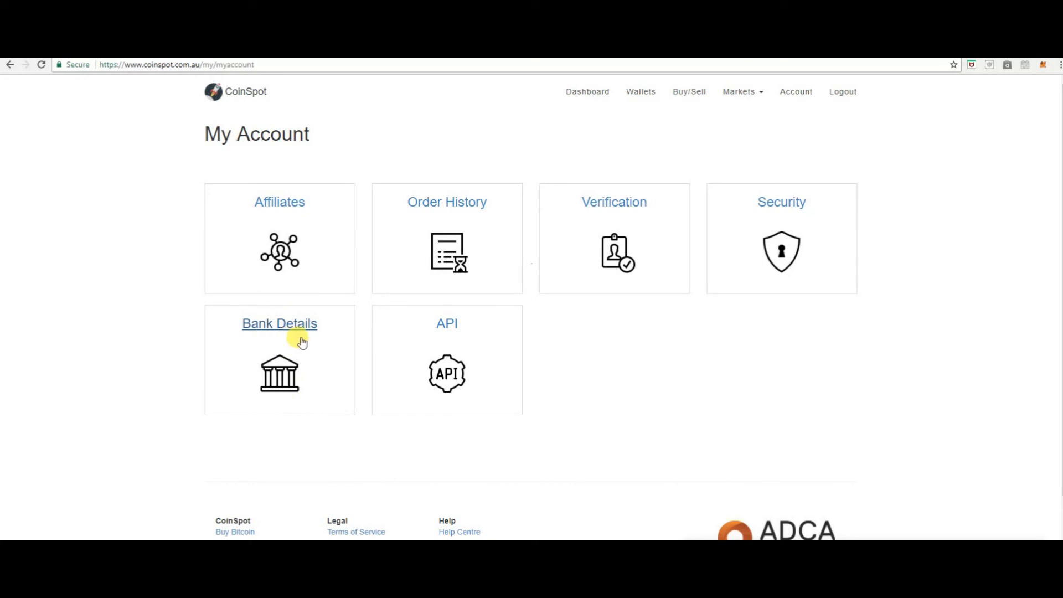
{"action": "mouse_move", "coordinate": [446, 342]}
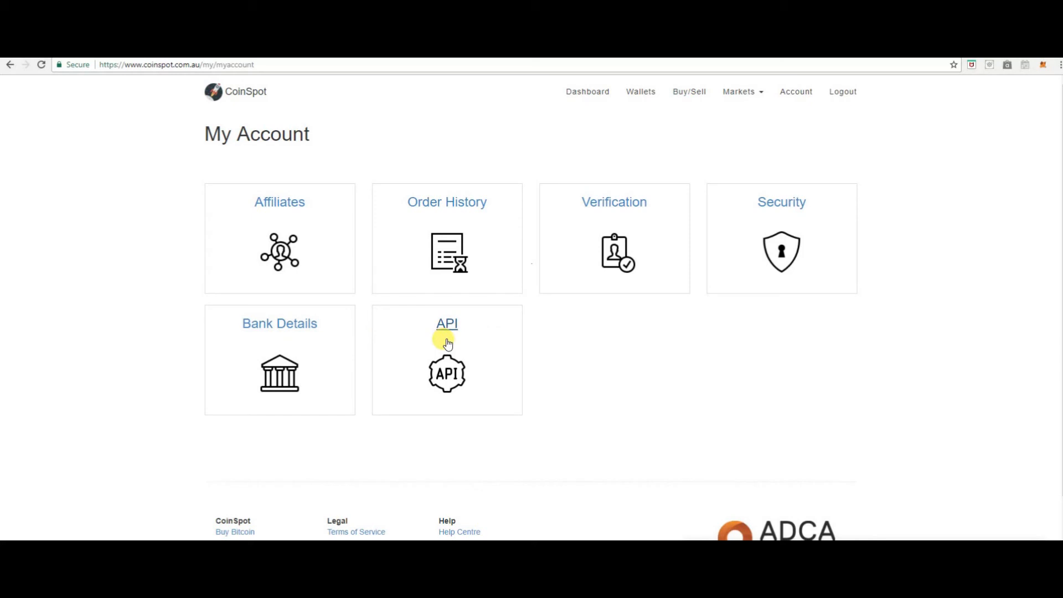
{"action": "mouse_move", "coordinate": [446, 342]}
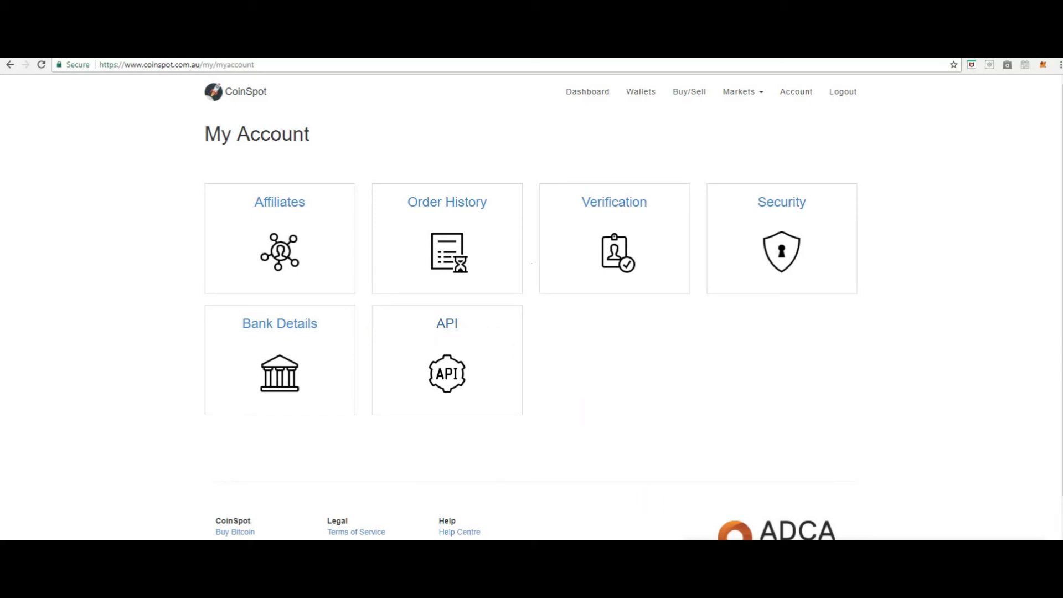
{"action": "scroll", "scroll_direction": "down", "scroll_amount": 3}
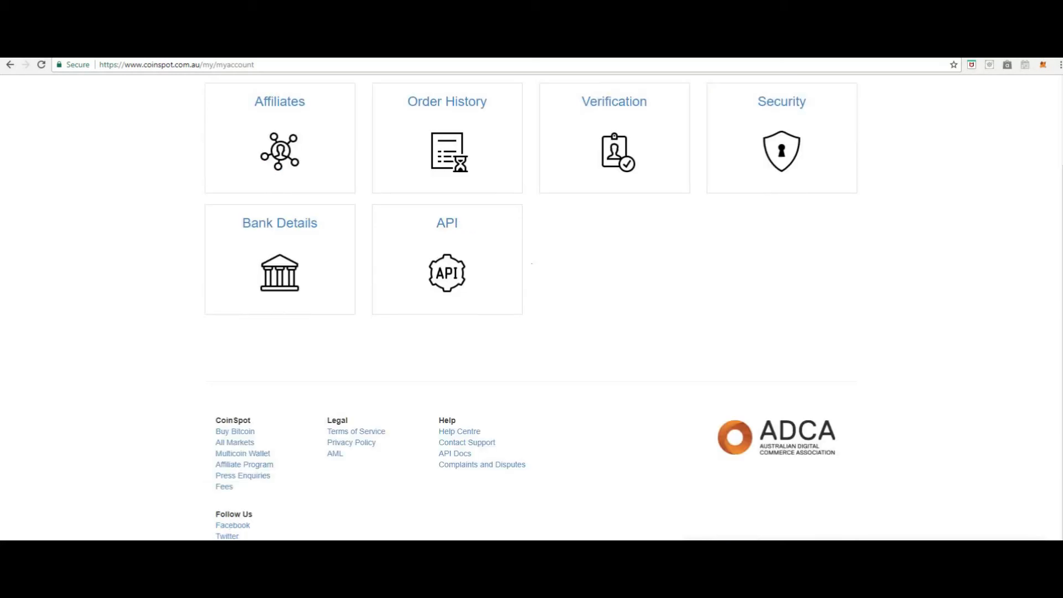